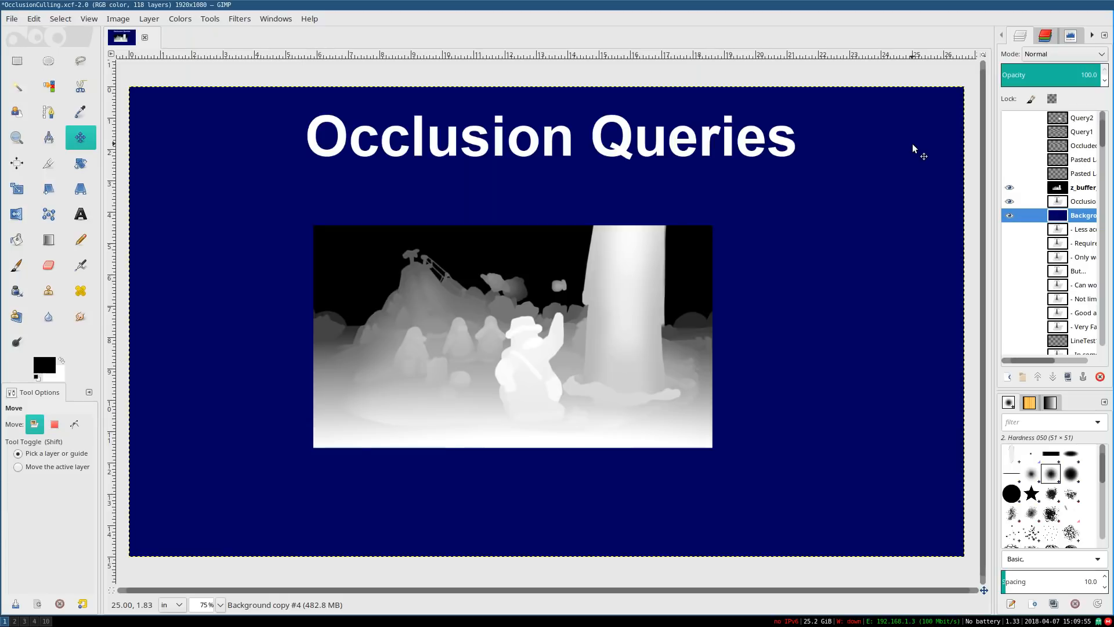
mouse_move(790, 217)
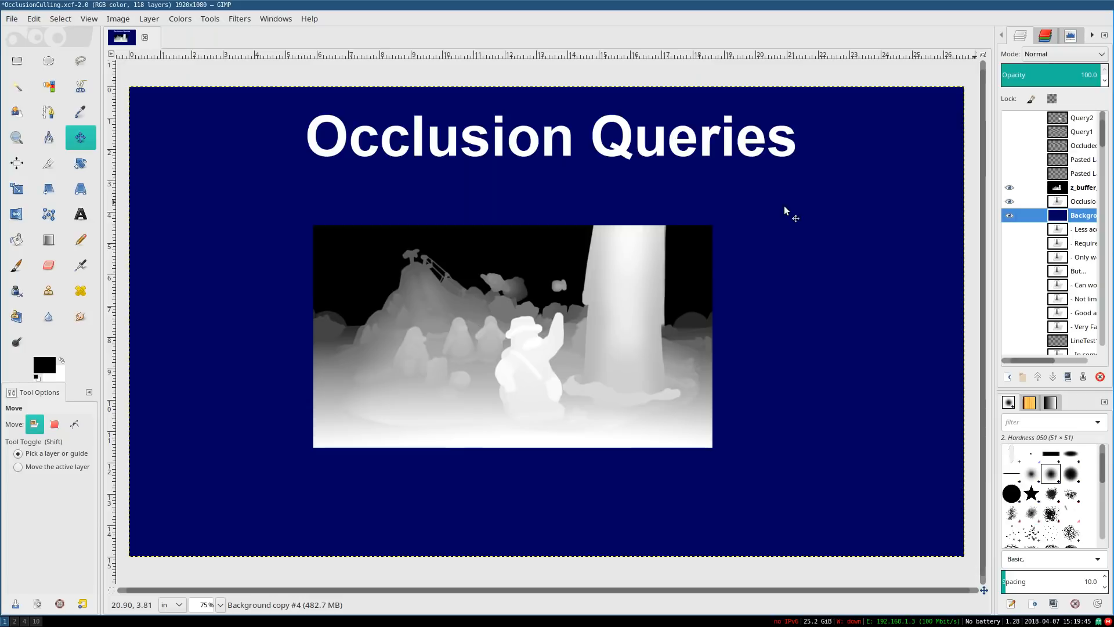
mouse_move(838, 334)
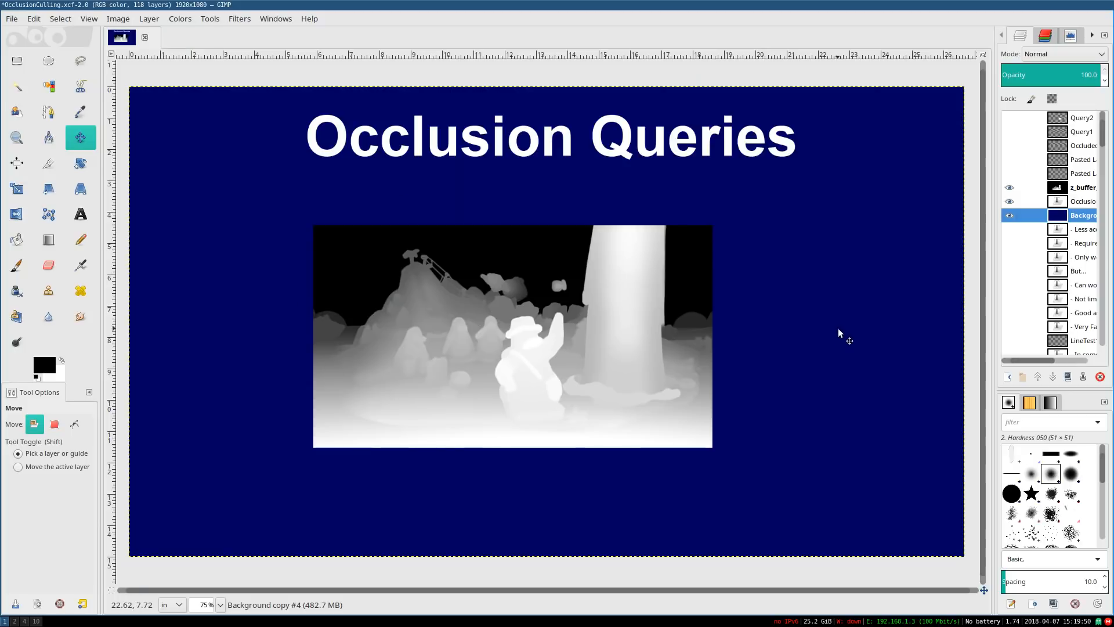
mouse_move(583, 365)
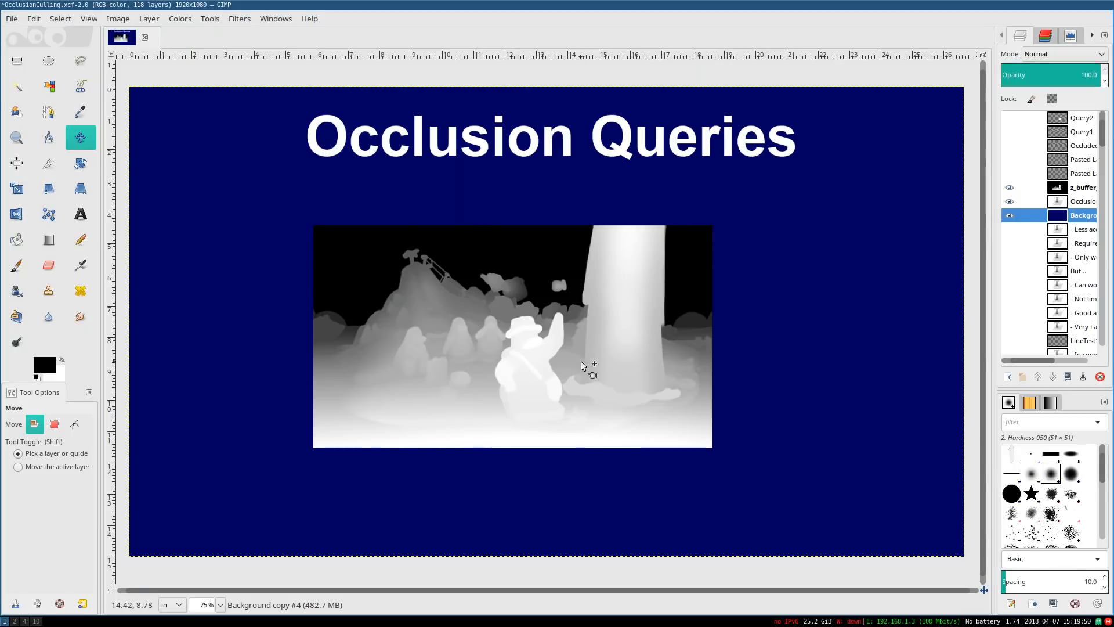
mouse_move(647, 277)
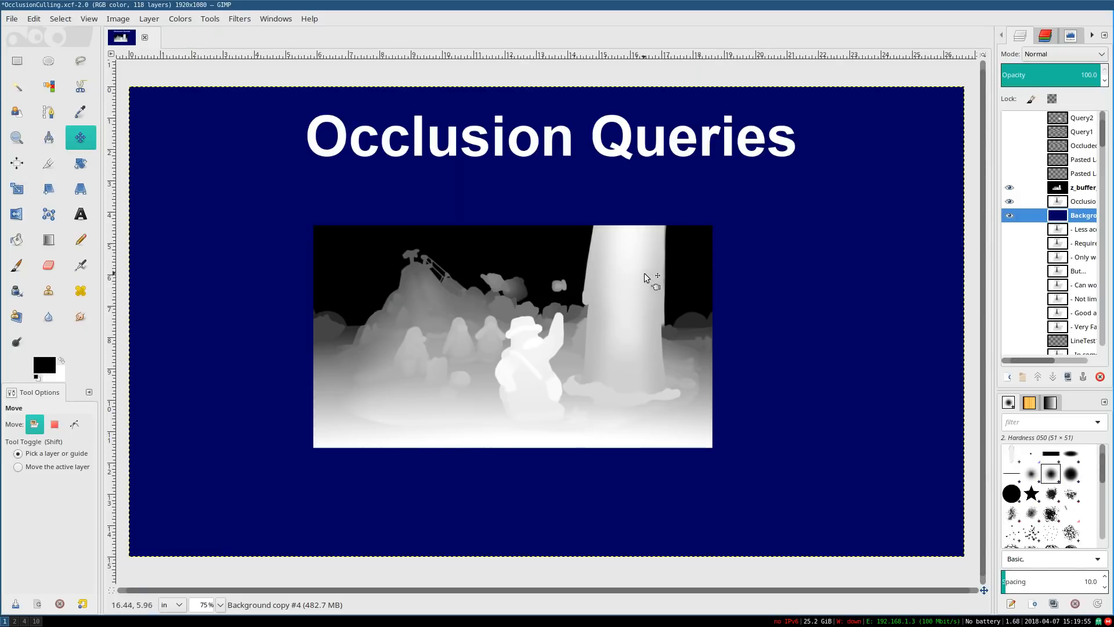
mouse_move(625, 257)
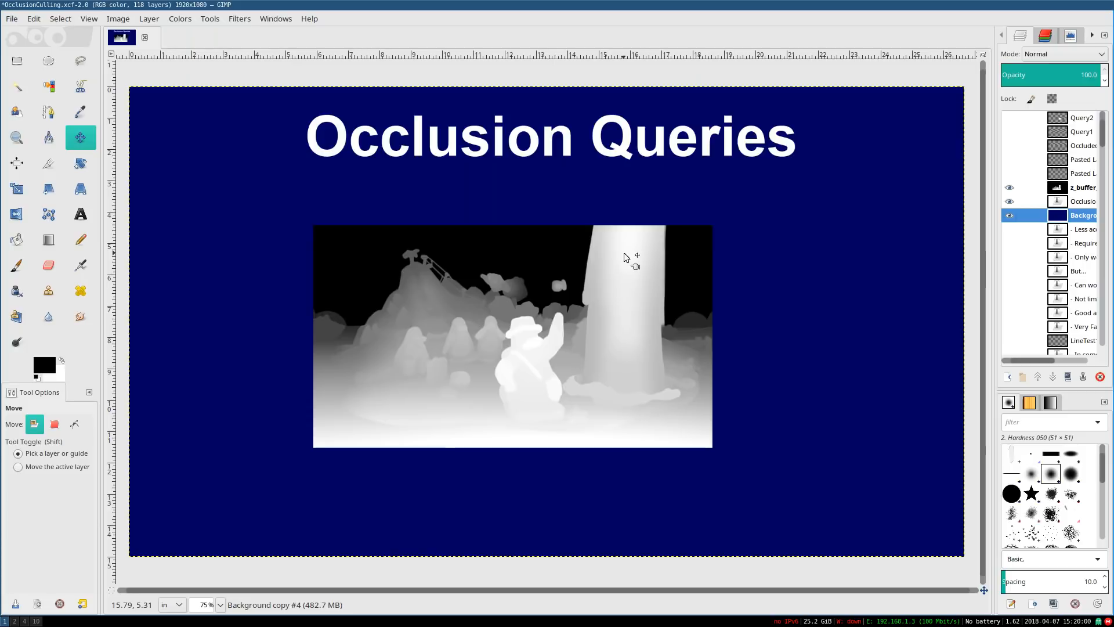
mouse_move(622, 264)
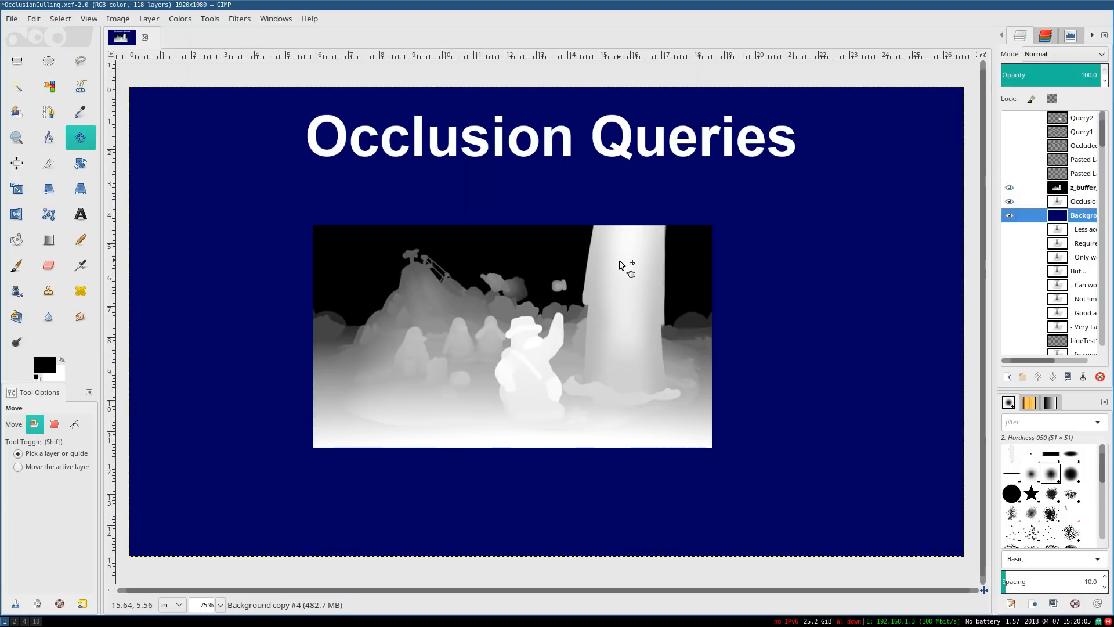
mouse_move(646, 298)
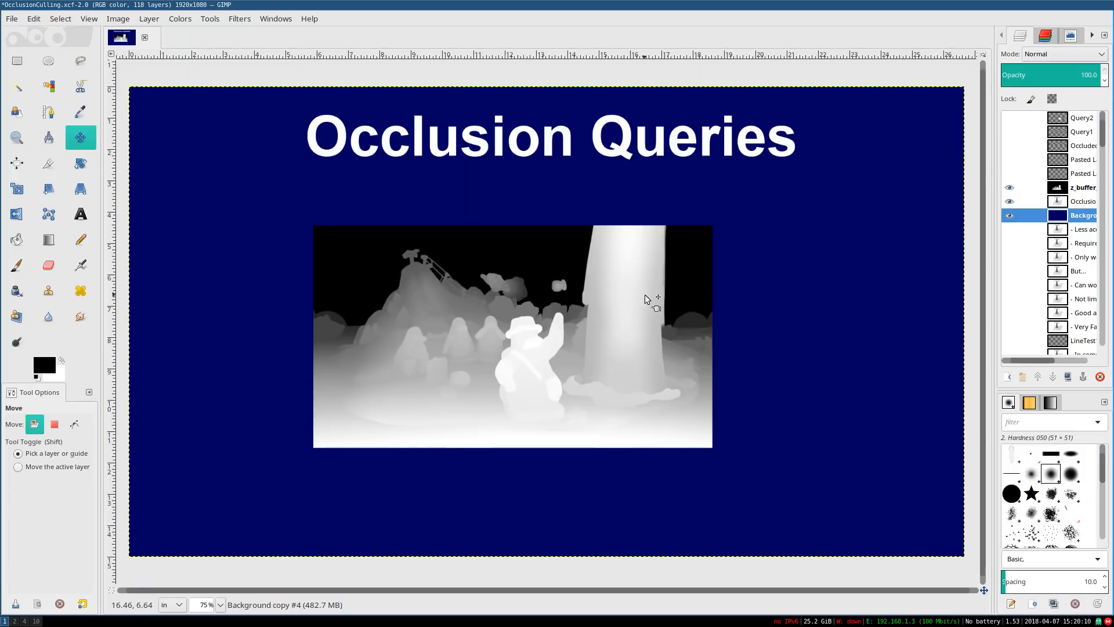
mouse_move(495, 301)
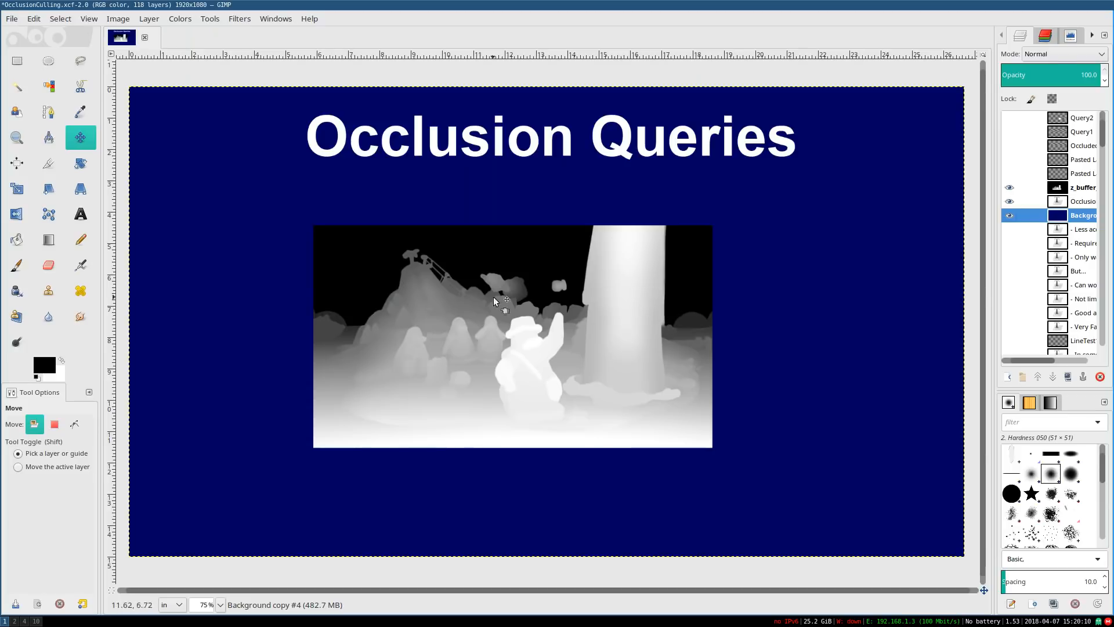
mouse_move(598, 362)
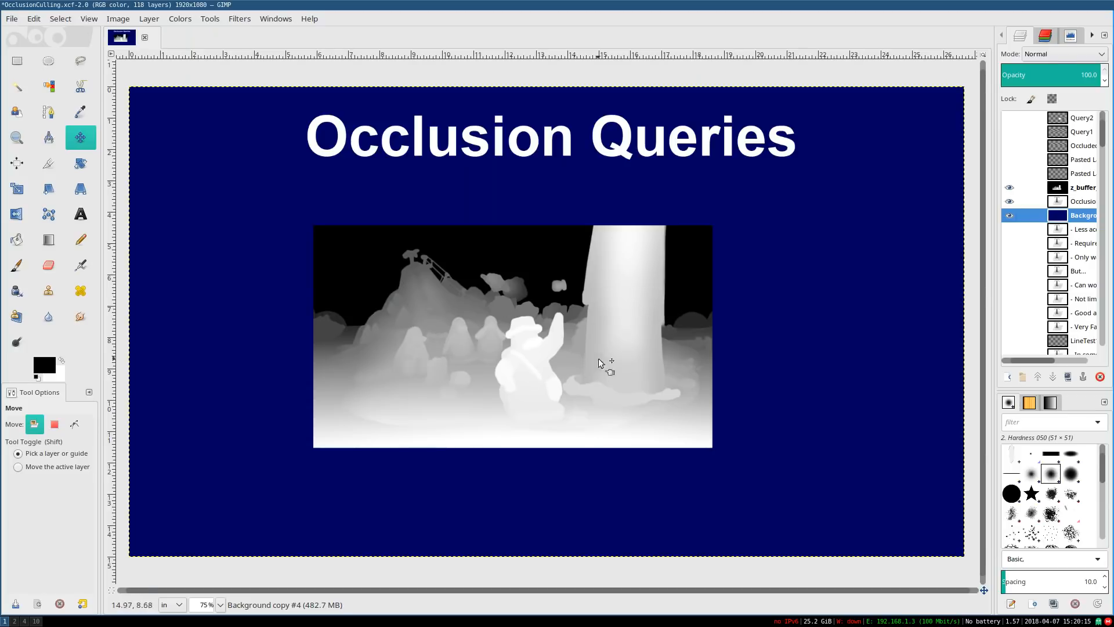
mouse_move(575, 312)
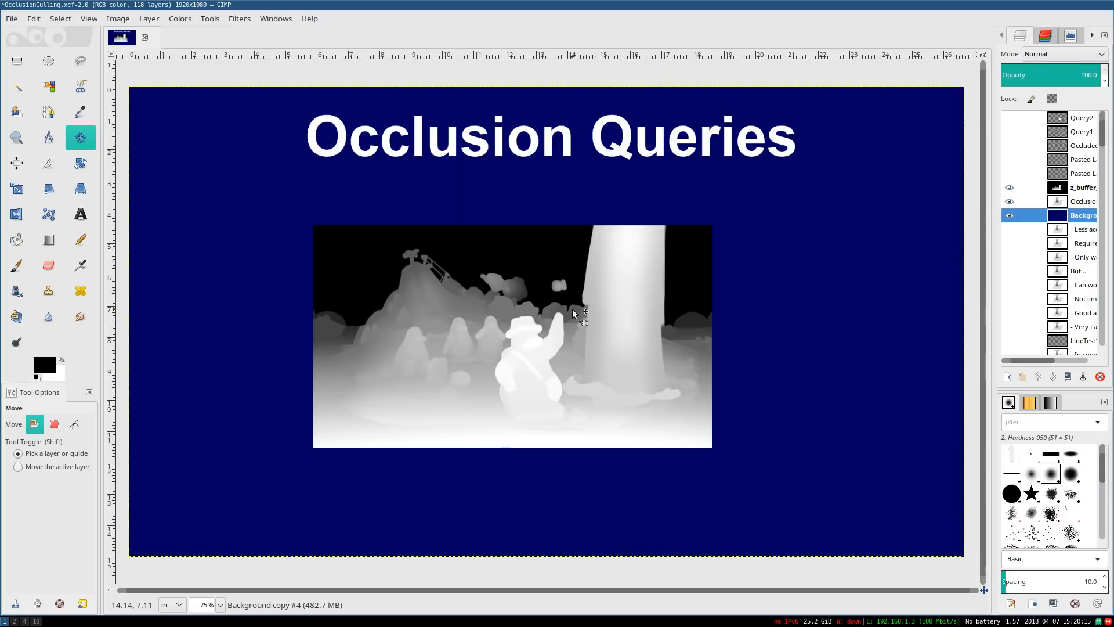
mouse_move(1026, 150)
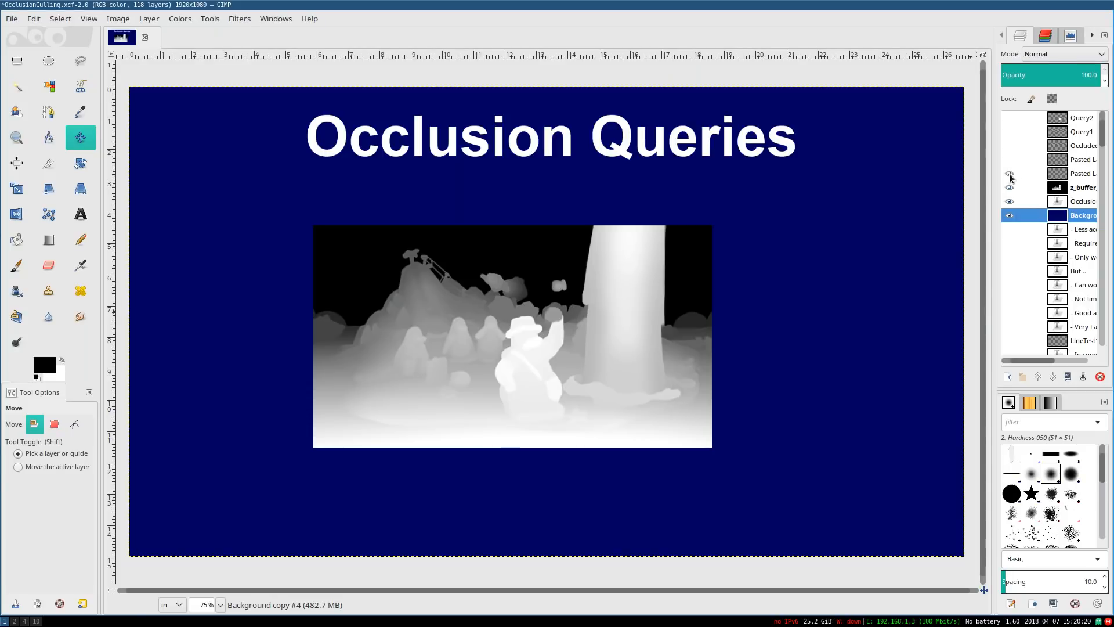
Make the lower pasted layer above the z-buffer image visible
click(1009, 186)
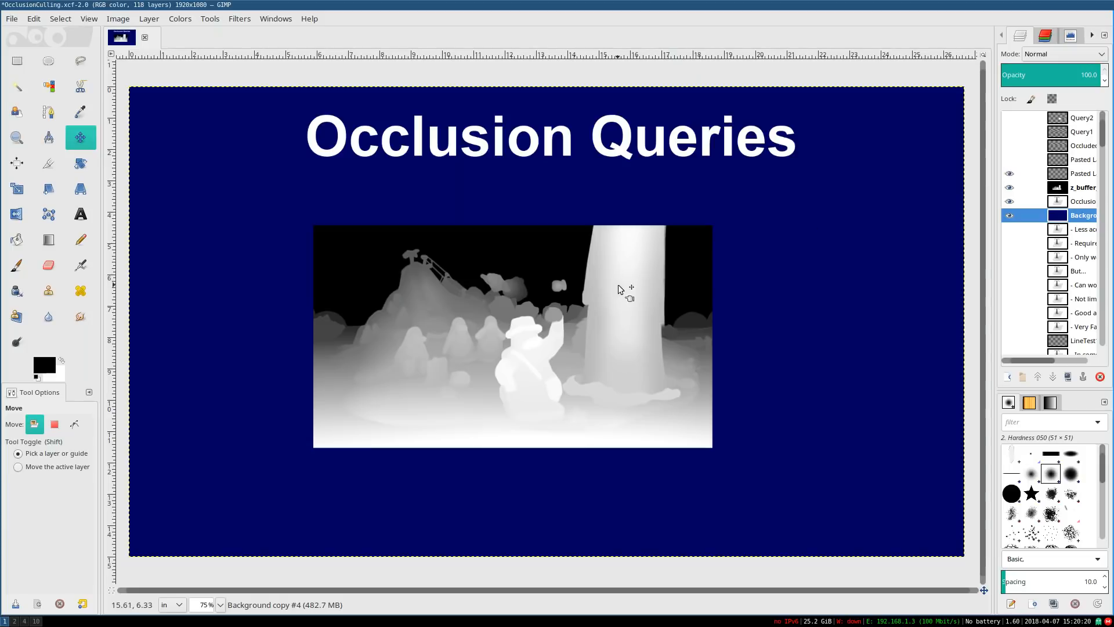
mouse_move(533, 339)
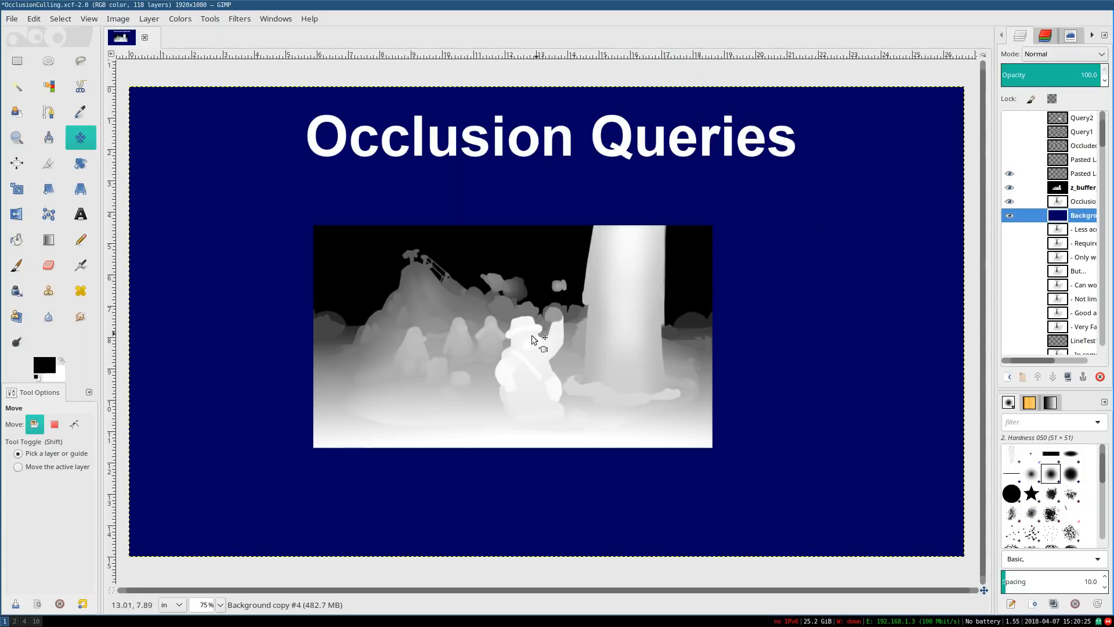
mouse_move(563, 396)
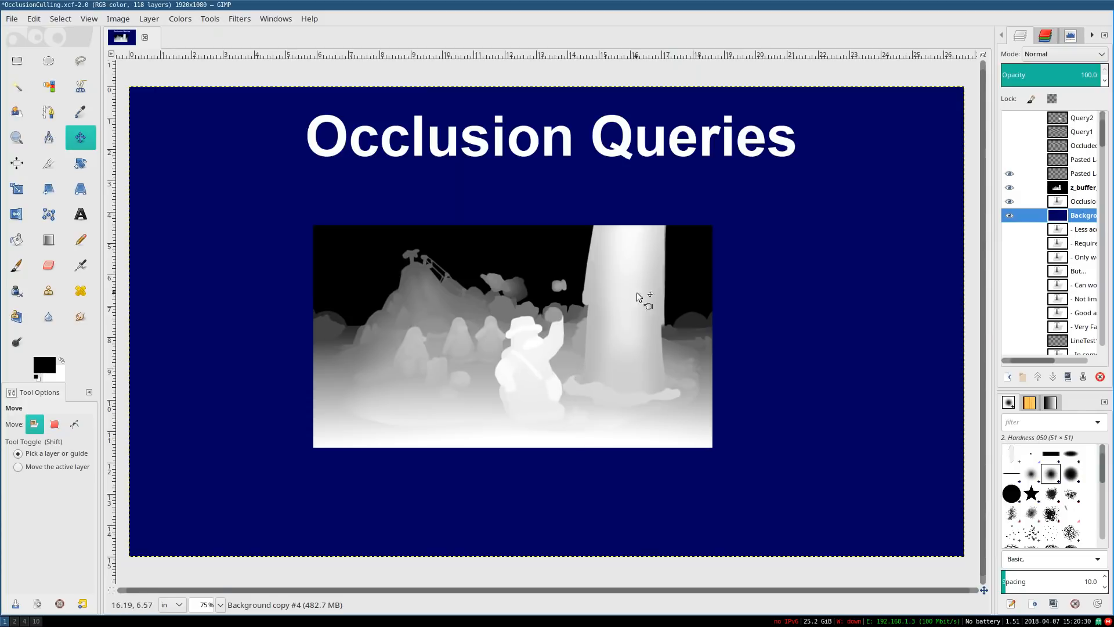
mouse_move(603, 348)
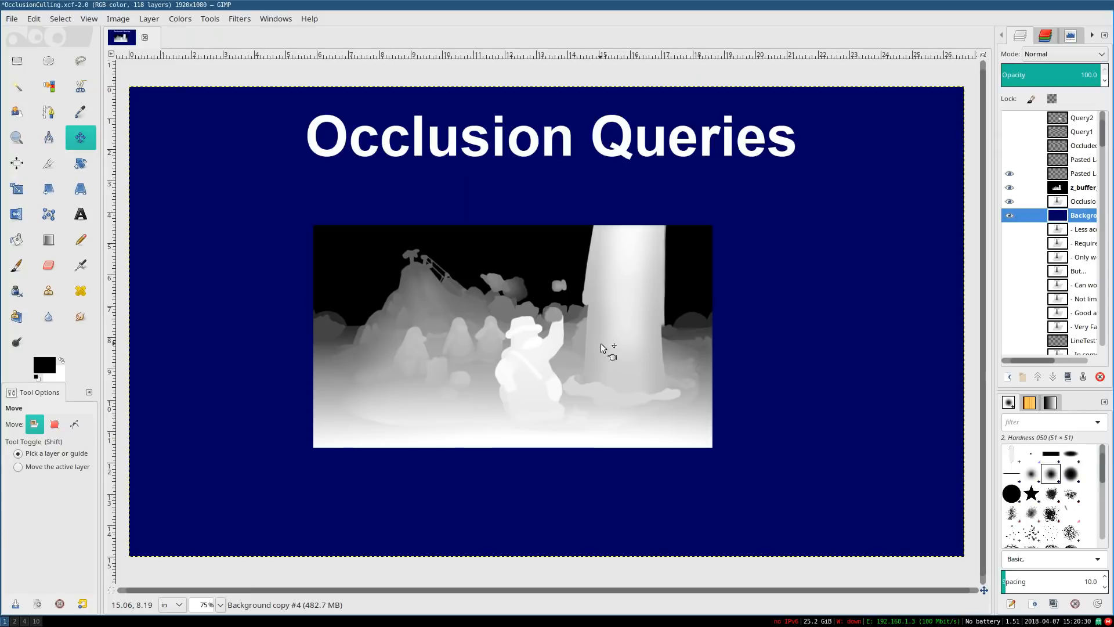
mouse_move(559, 324)
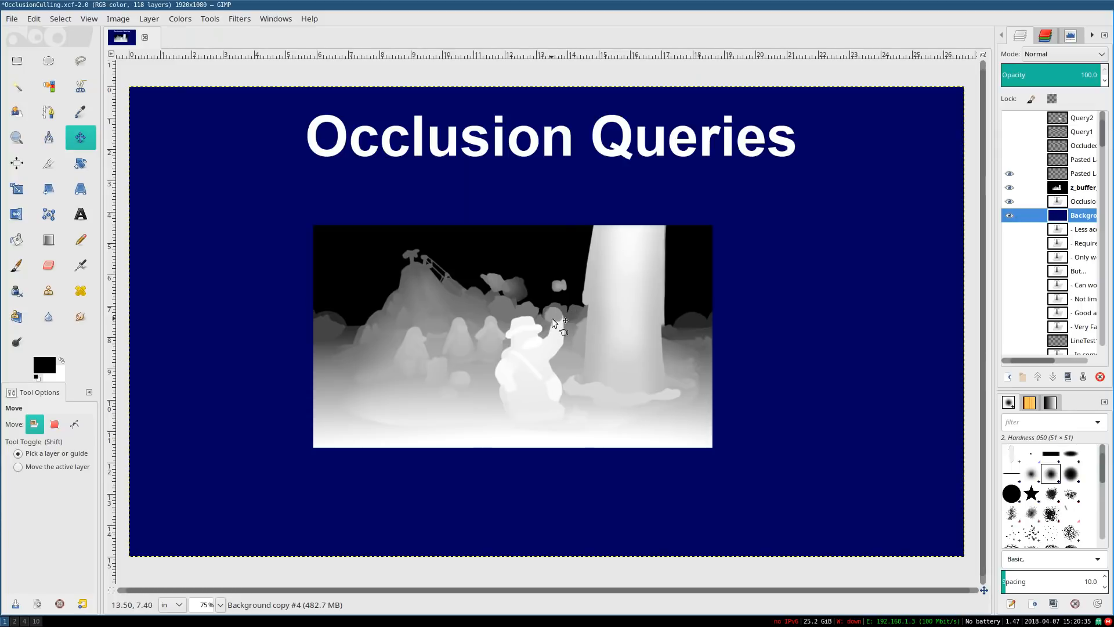
mouse_move(569, 291)
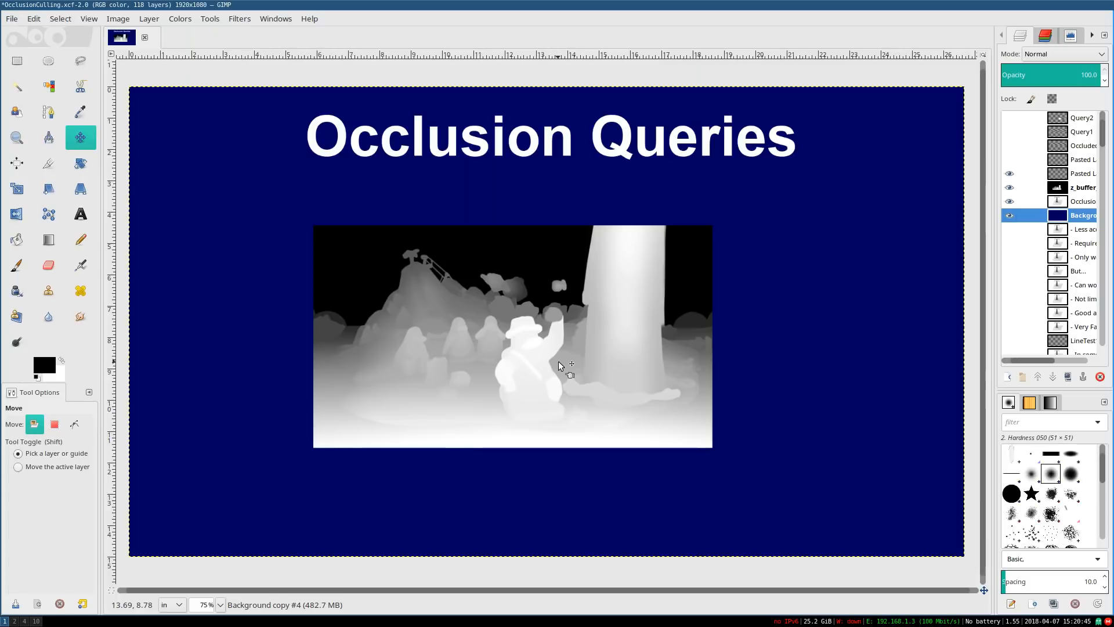
mouse_move(559, 322)
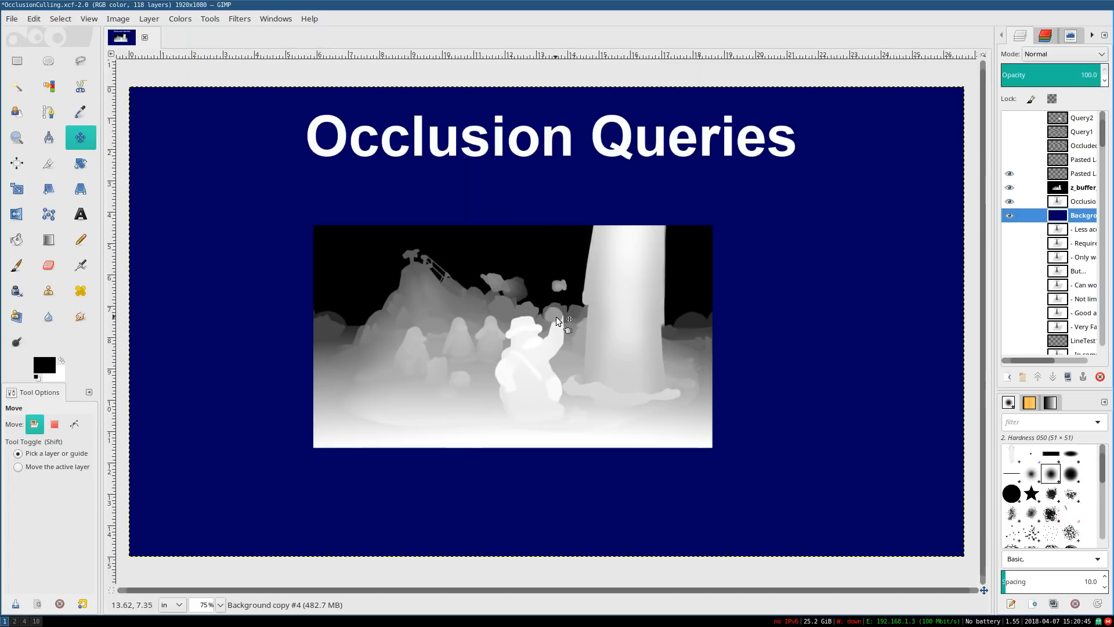
mouse_move(556, 314)
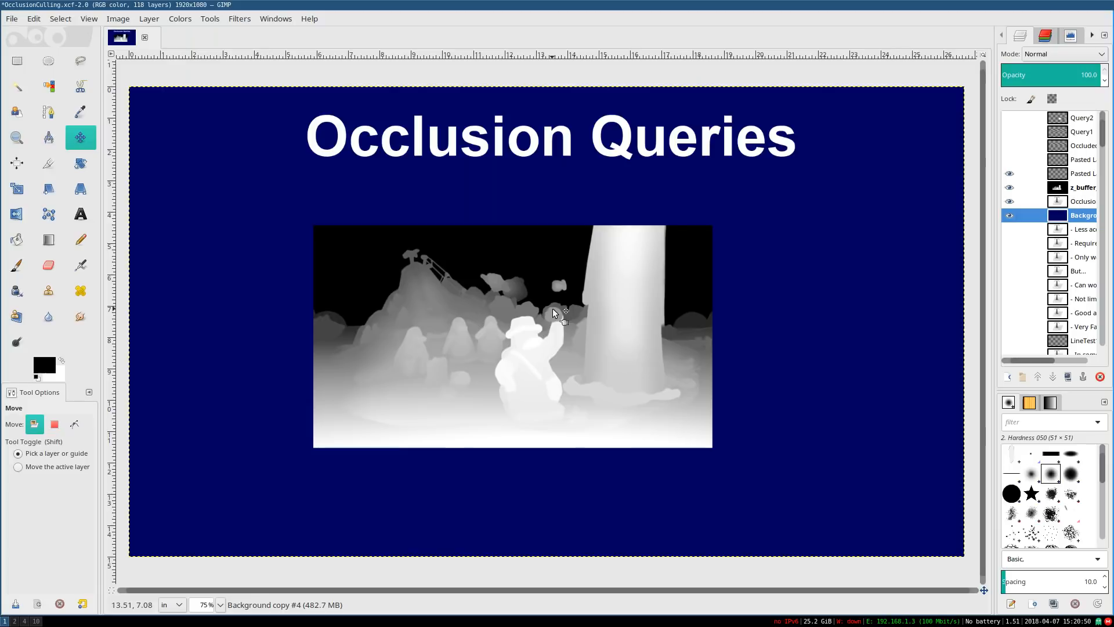
mouse_move(556, 335)
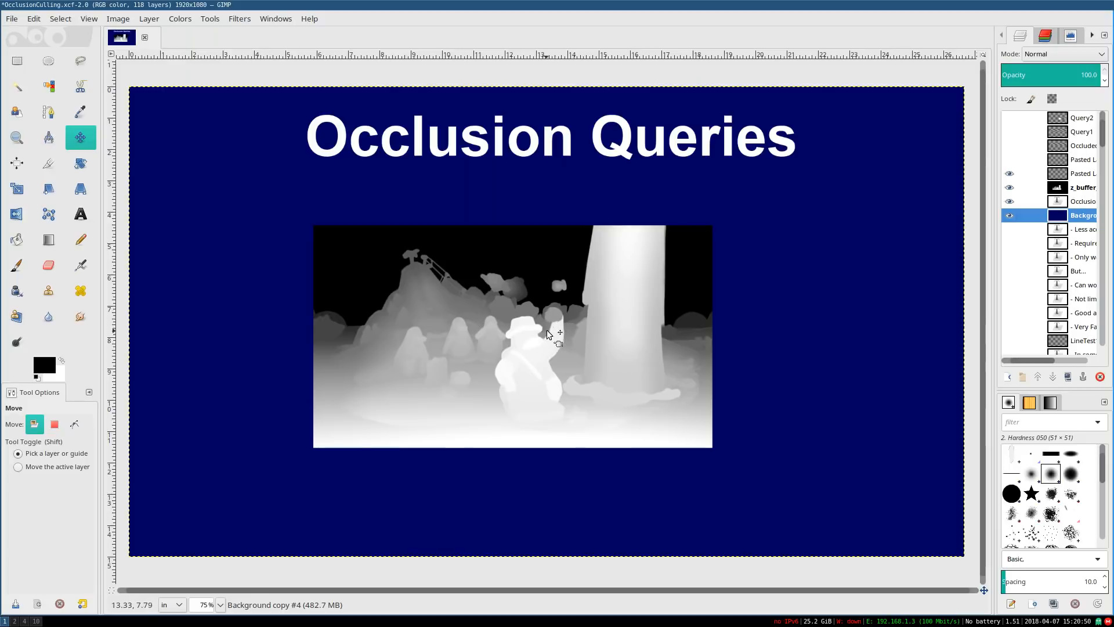
mouse_move(568, 325)
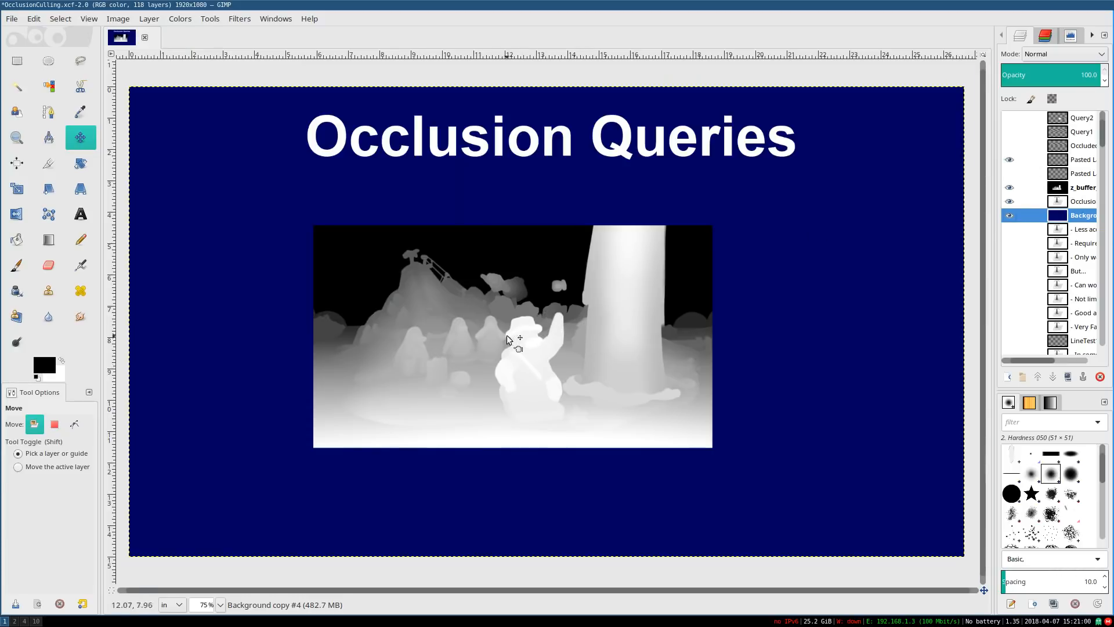
mouse_move(558, 312)
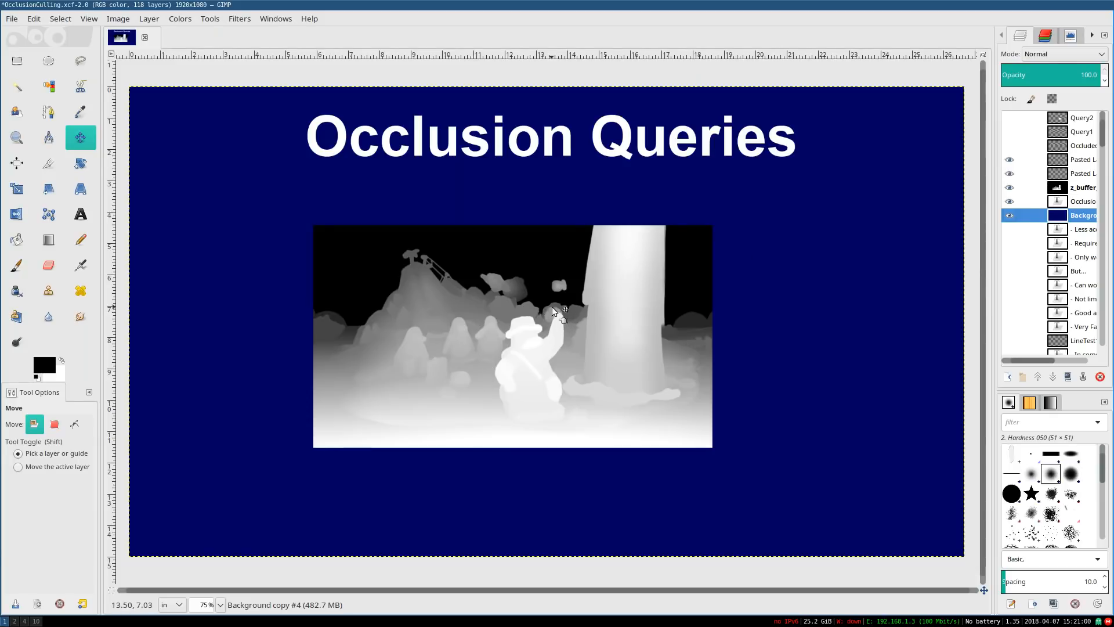
mouse_move(558, 324)
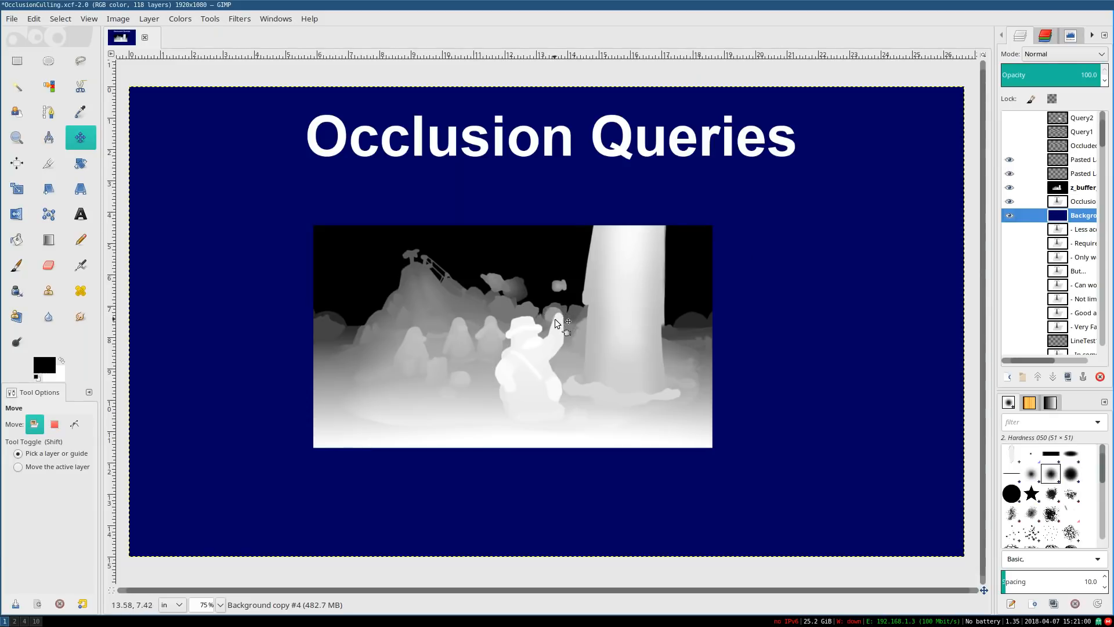
mouse_move(562, 320)
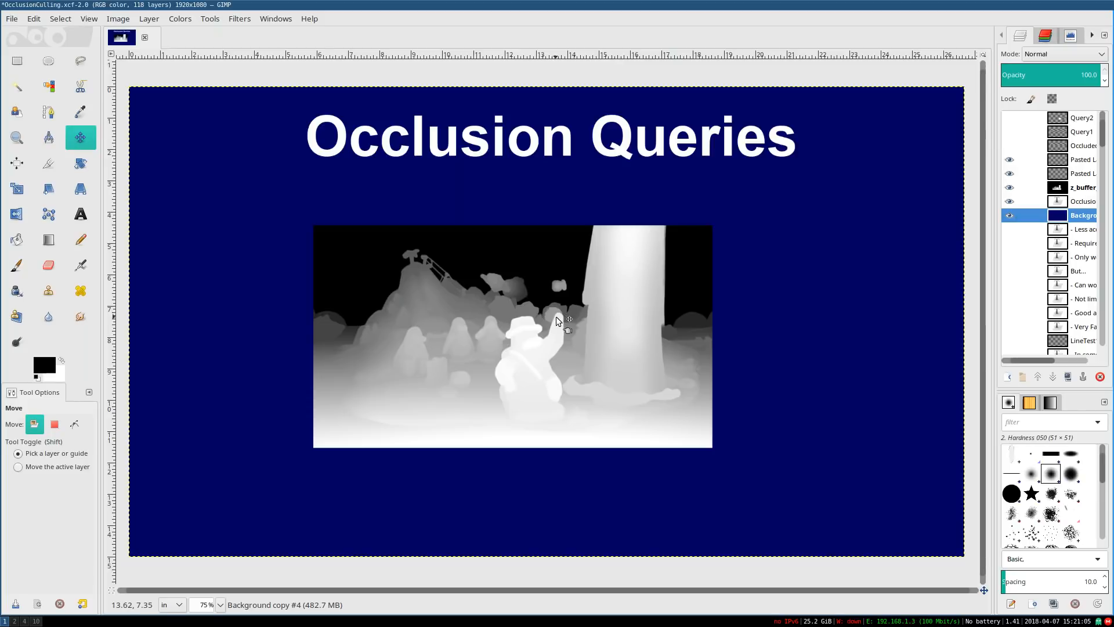
mouse_move(568, 312)
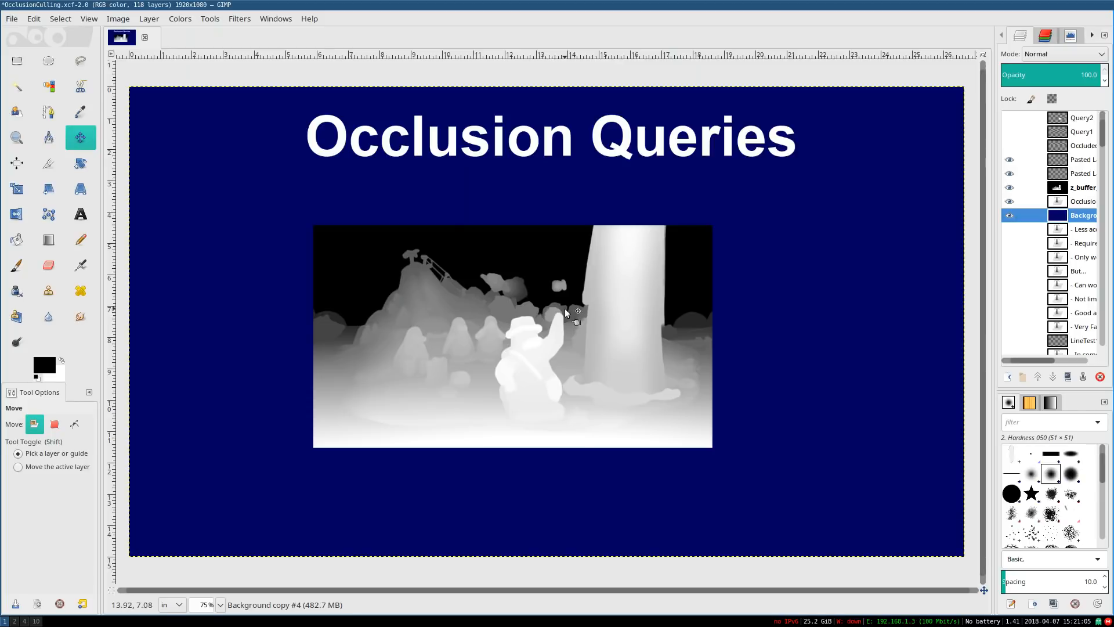
mouse_move(558, 320)
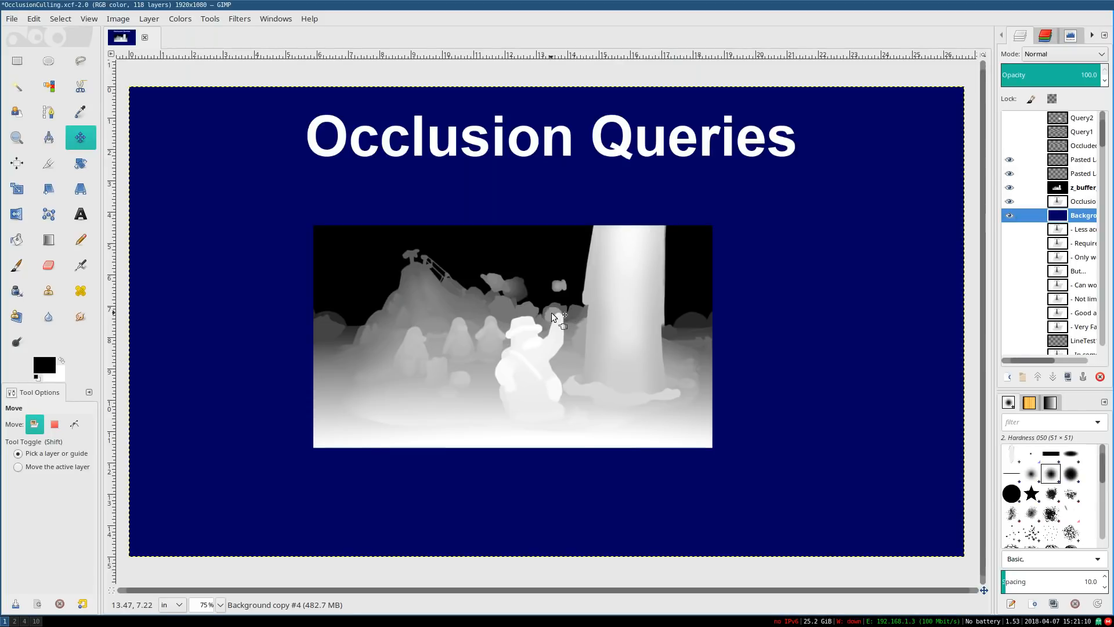
mouse_move(555, 318)
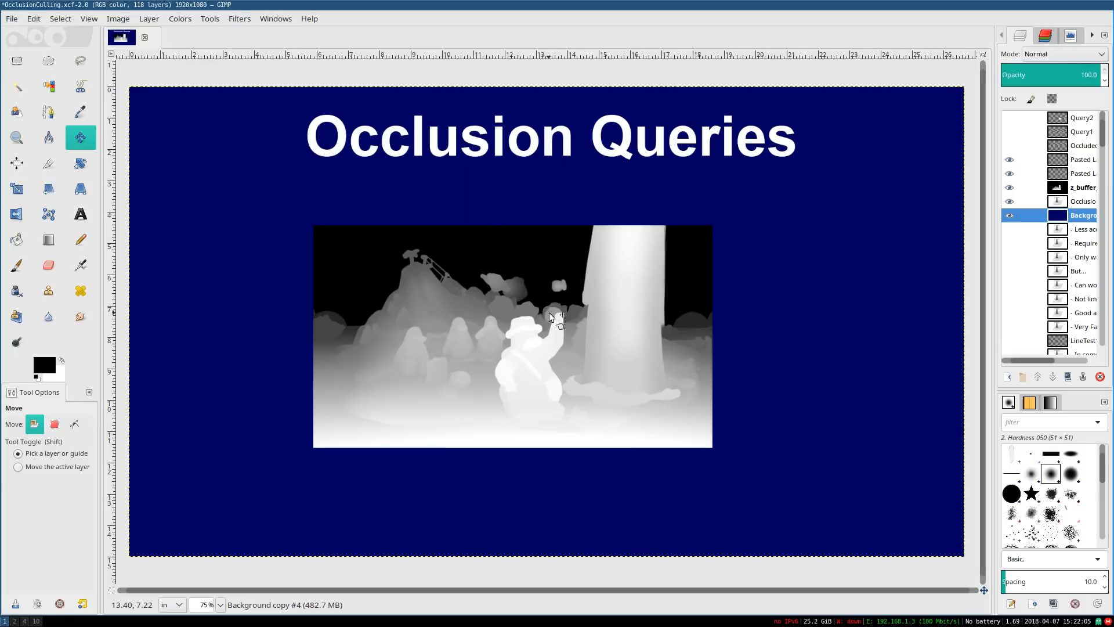
mouse_move(950, 241)
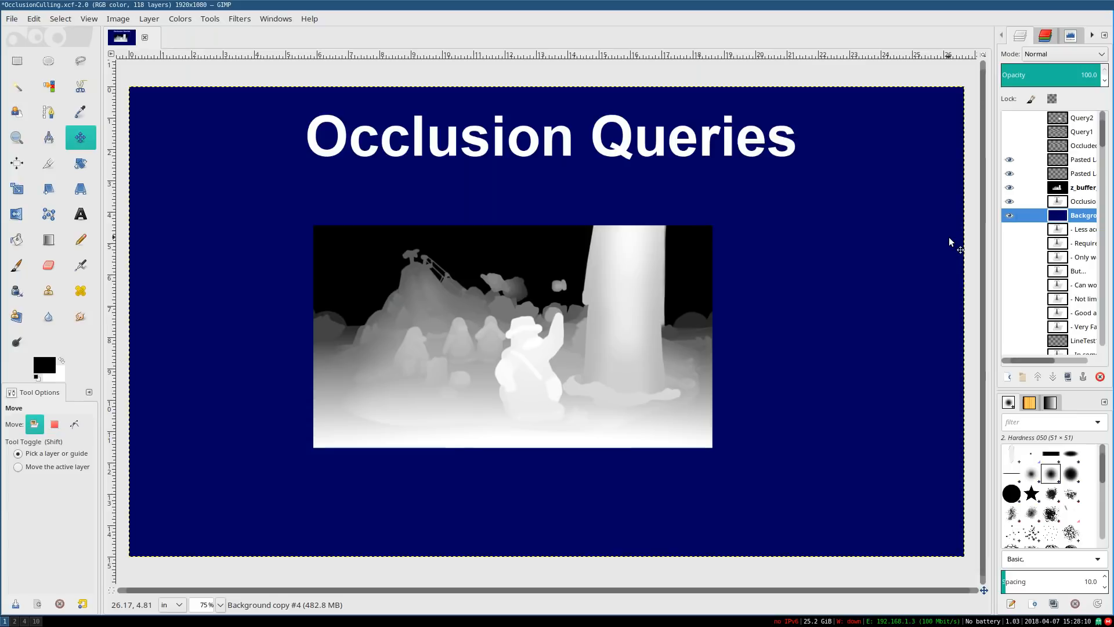
mouse_move(489, 328)
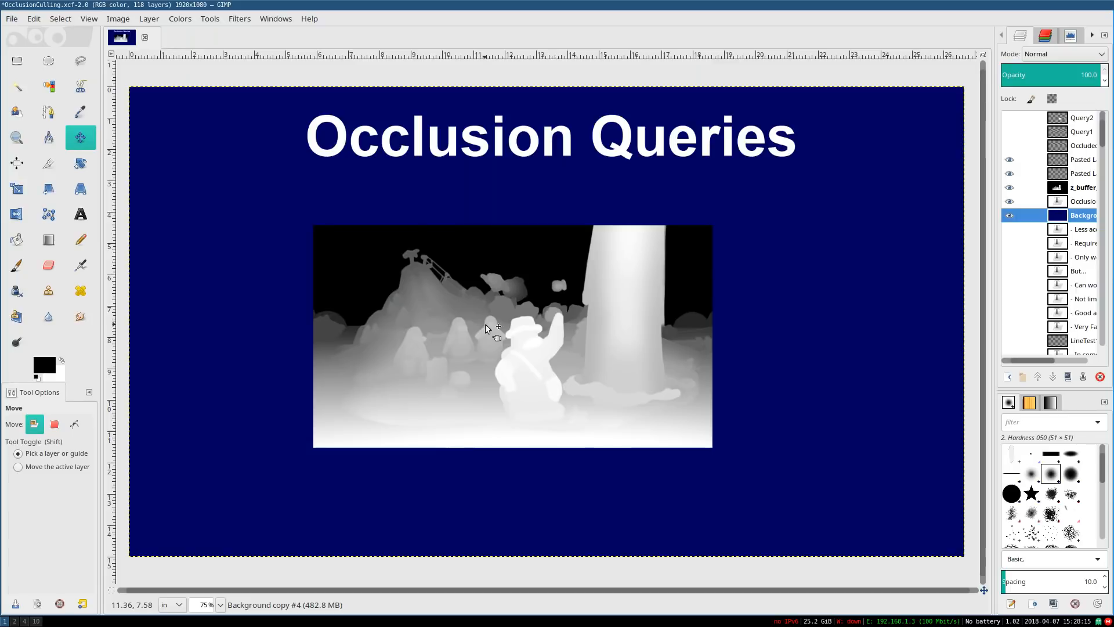
mouse_move(458, 270)
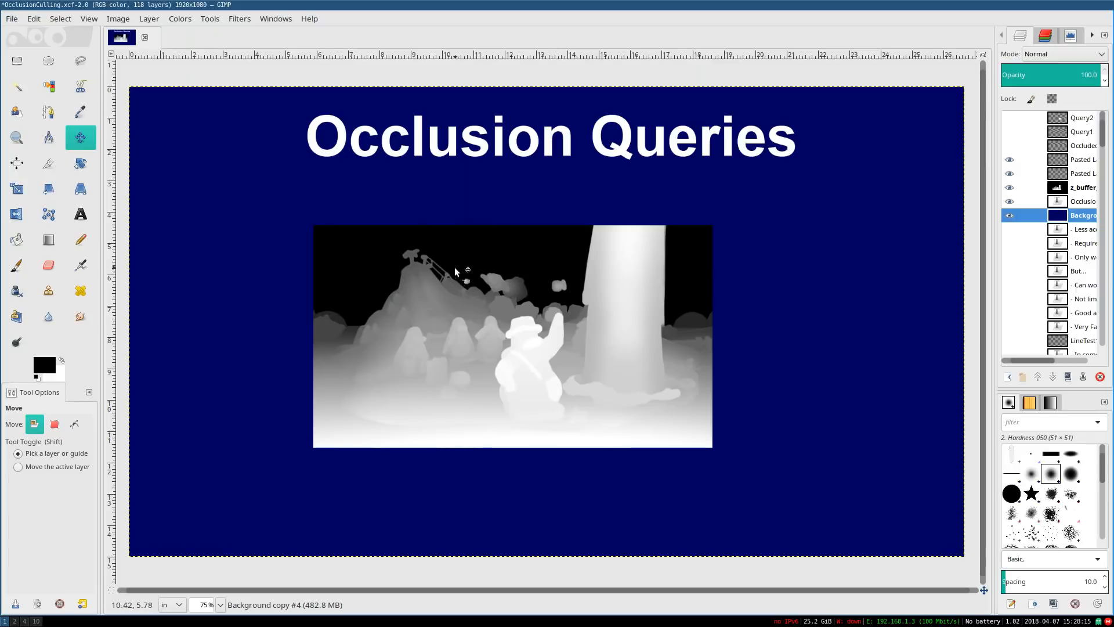
mouse_move(607, 371)
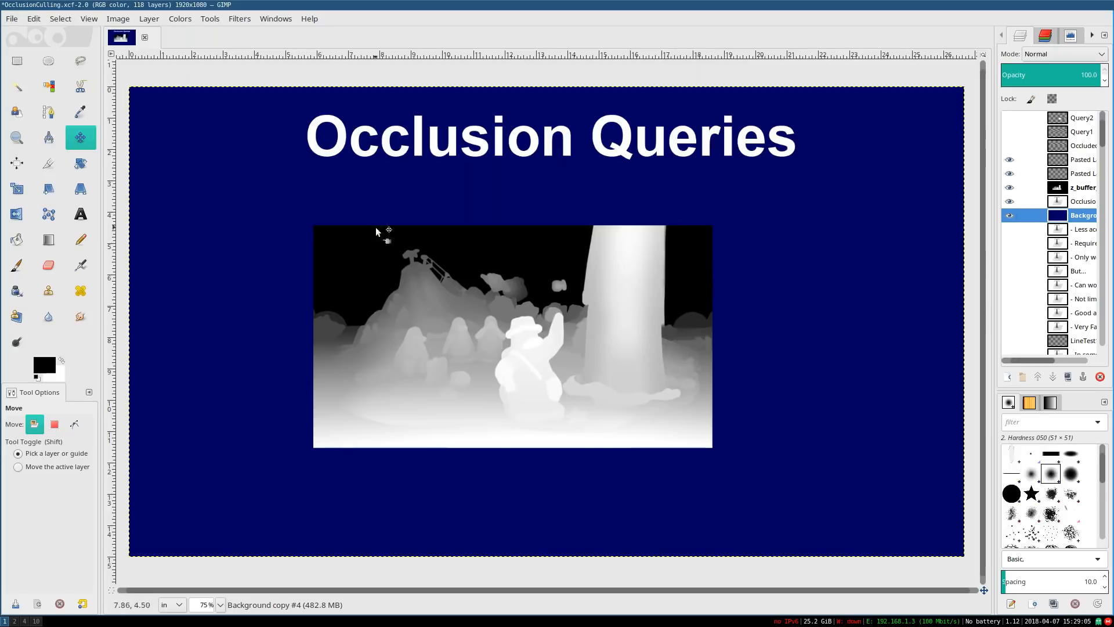
mouse_move(783, 391)
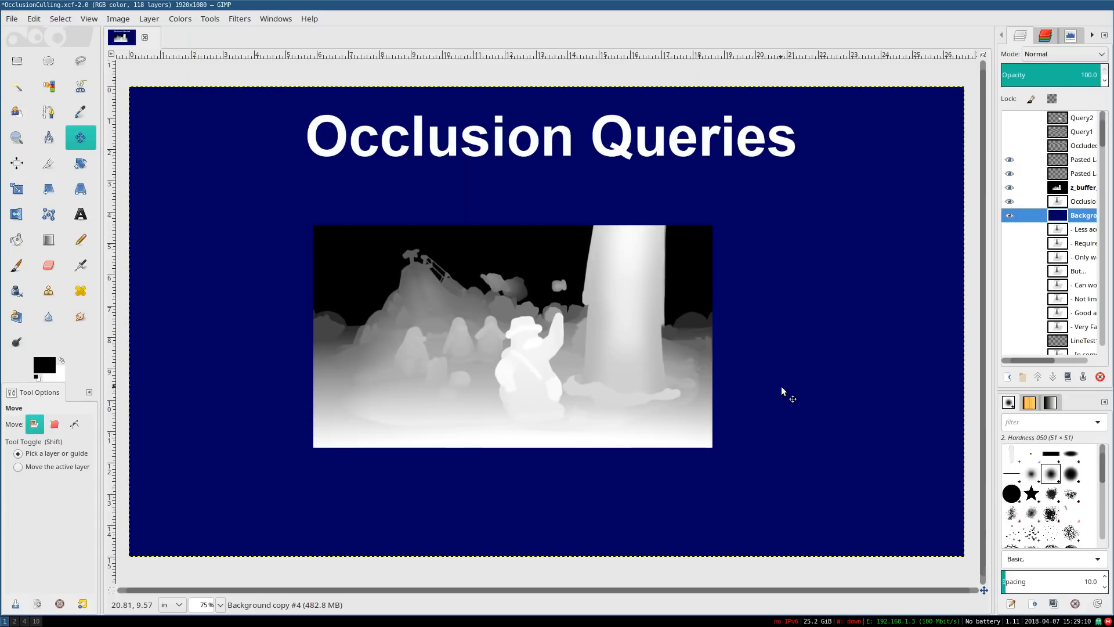
mouse_move(438, 268)
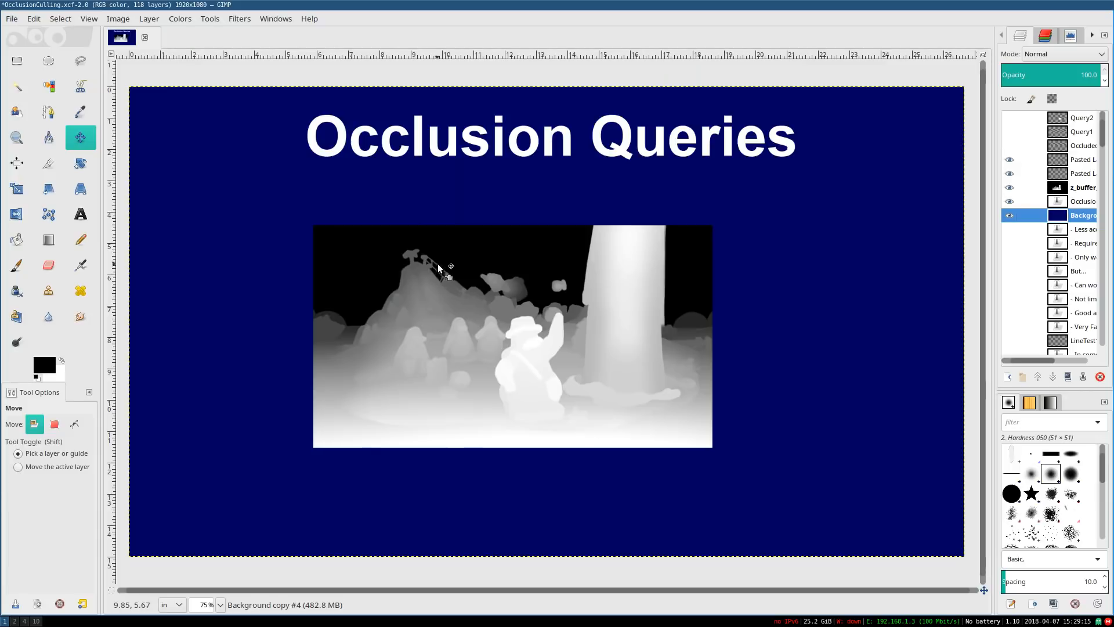
mouse_move(710, 281)
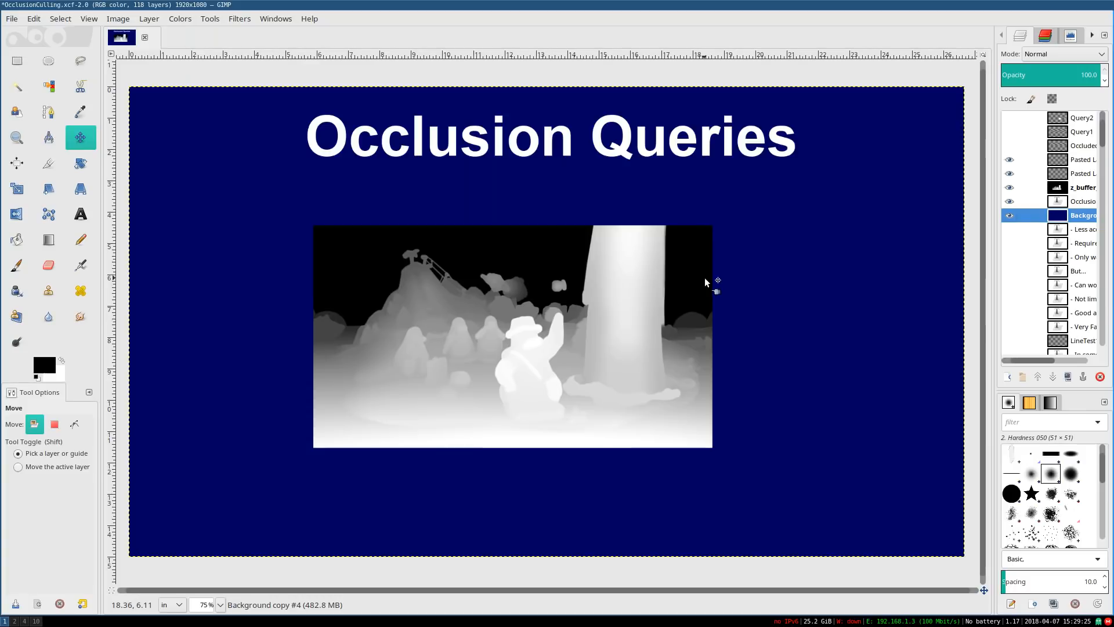
click(1009, 159)
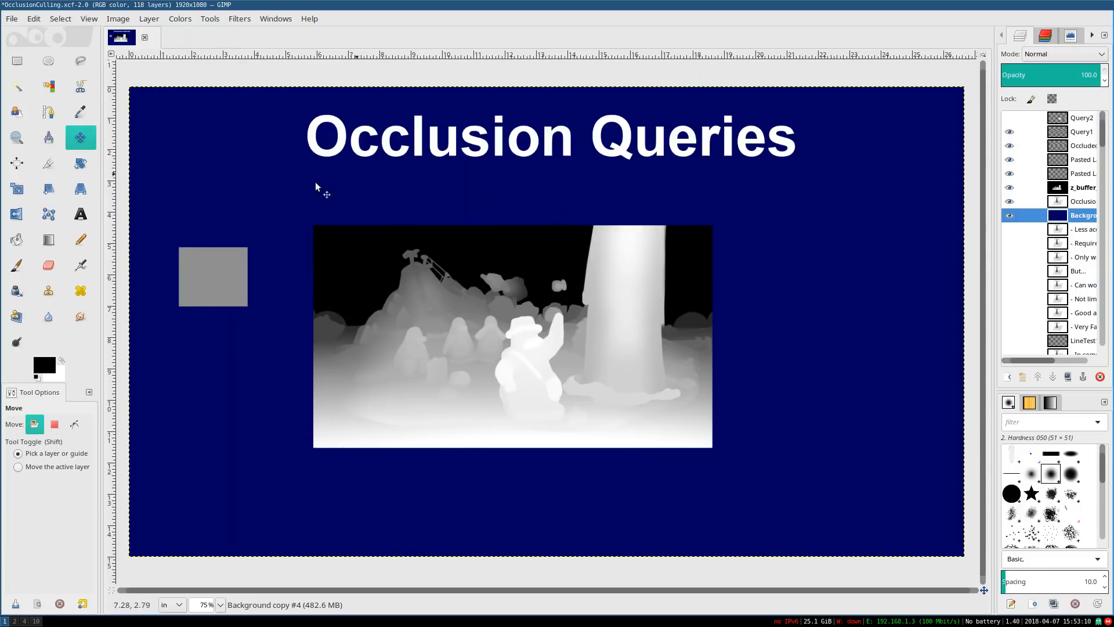
mouse_move(216, 268)
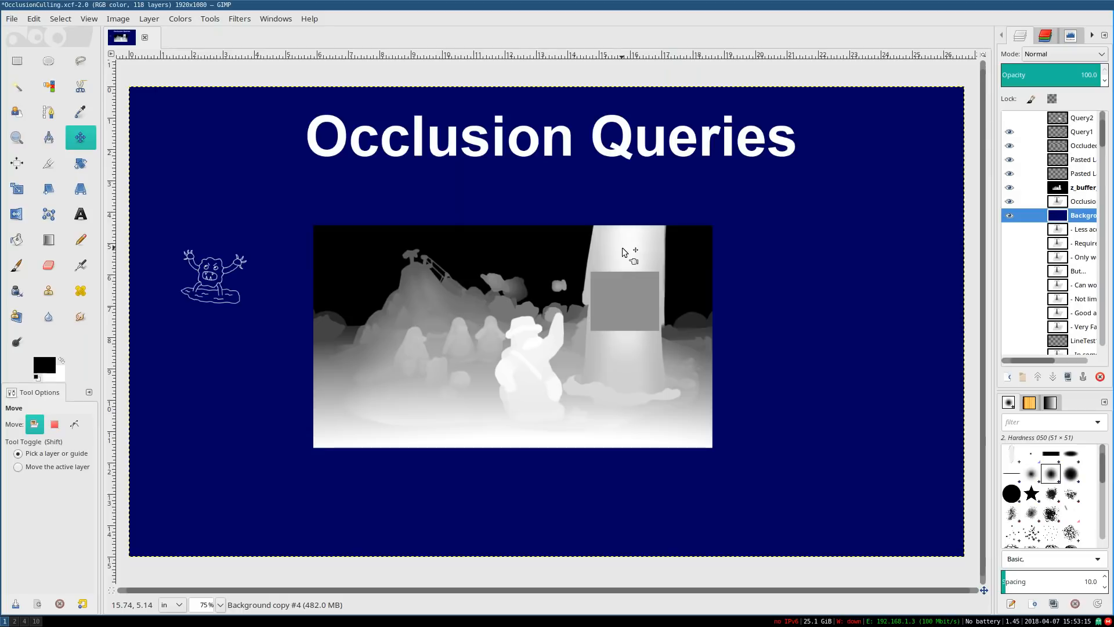
mouse_move(558, 302)
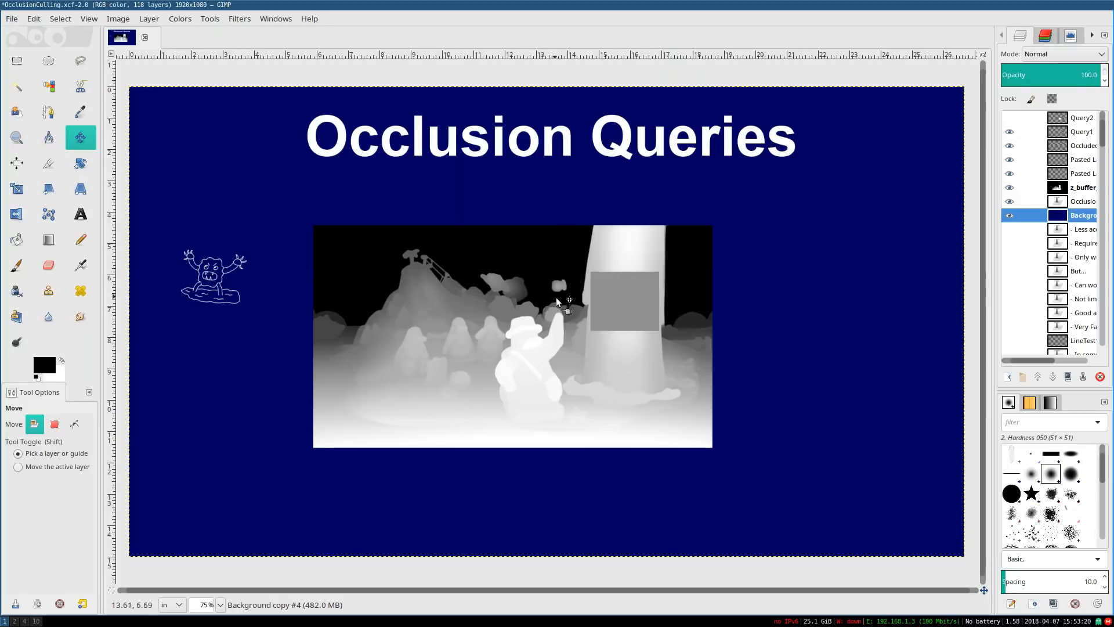
mouse_move(669, 360)
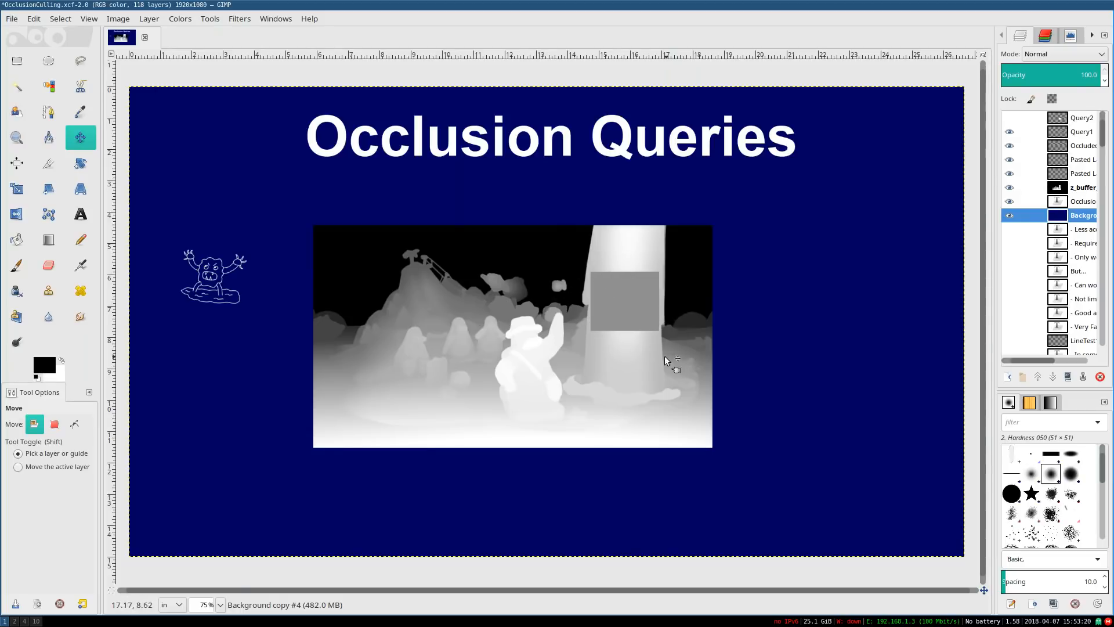
mouse_move(980, 152)
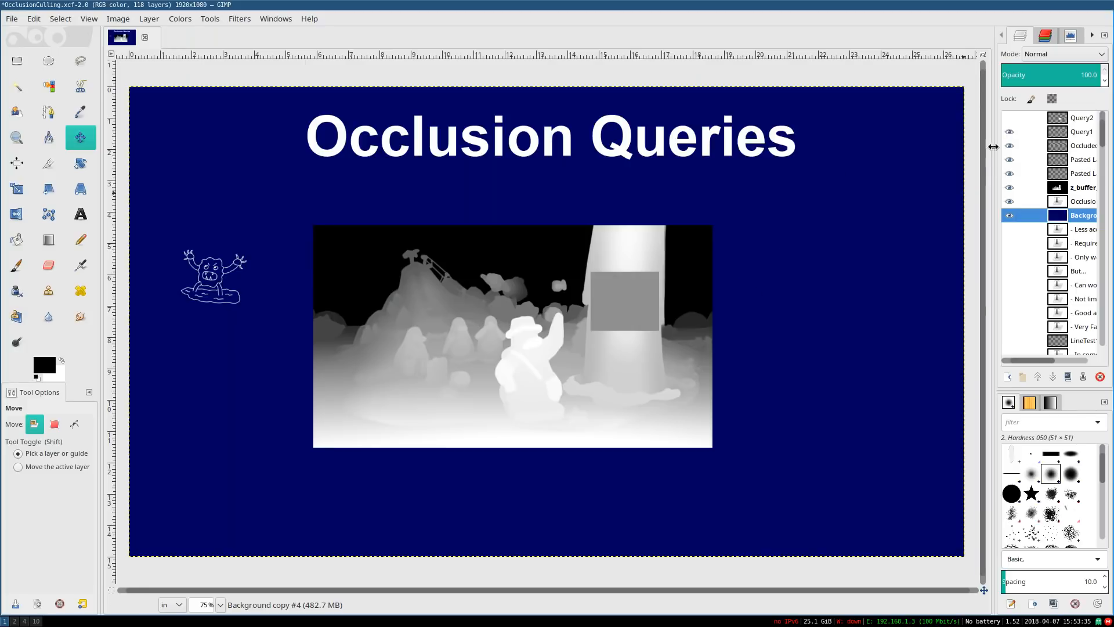
Show the white square layer over the depth image's lower right
click(1009, 118)
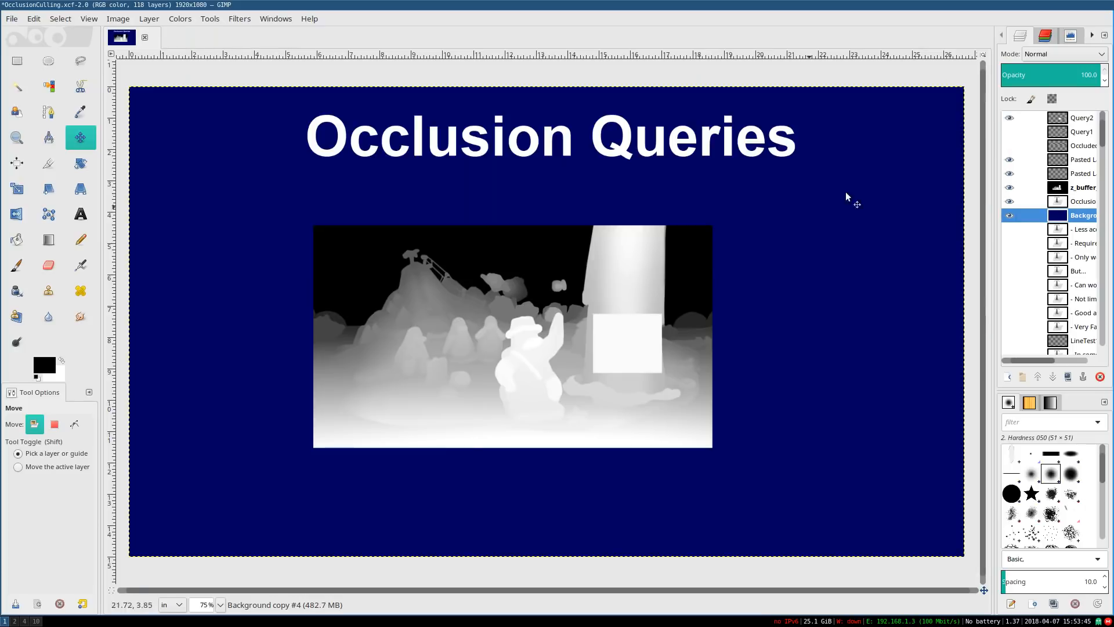
mouse_move(853, 380)
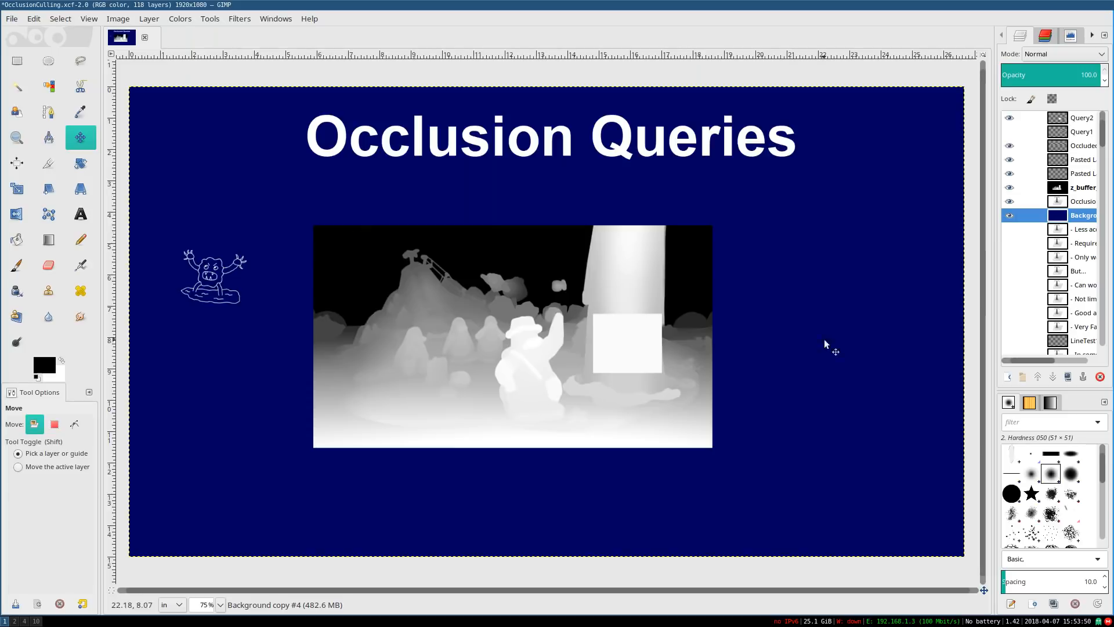
mouse_move(943, 283)
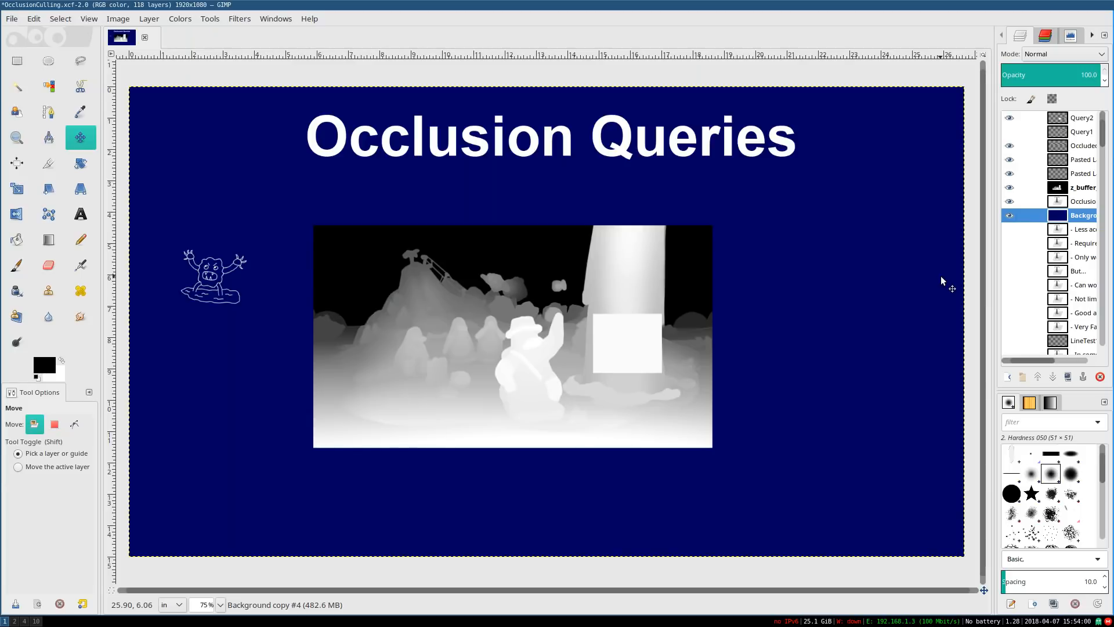
mouse_move(181, 336)
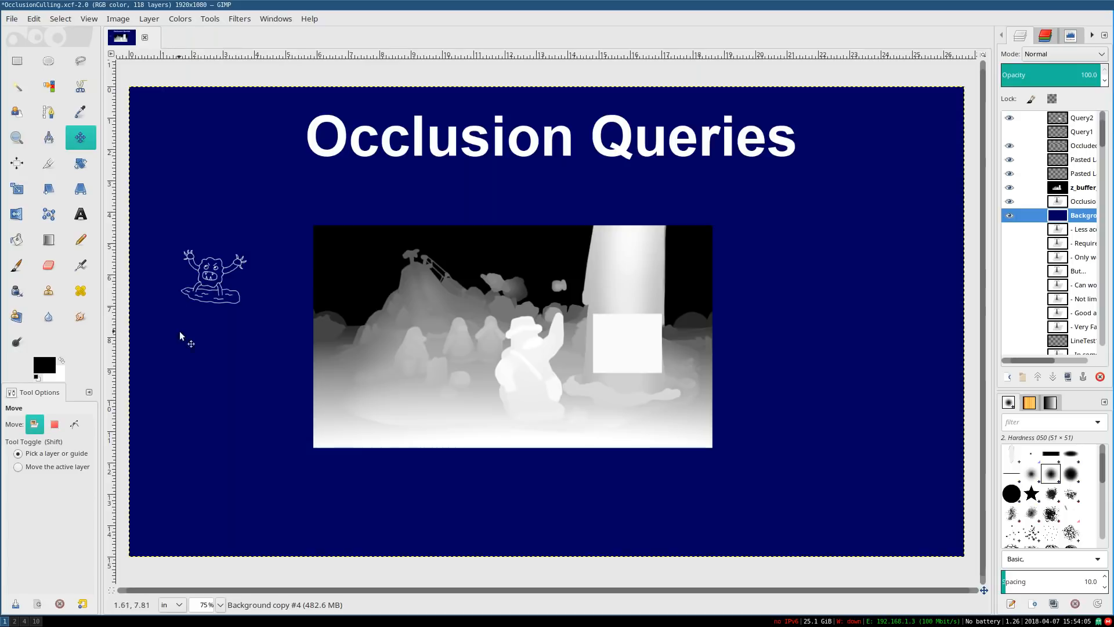
mouse_move(185, 352)
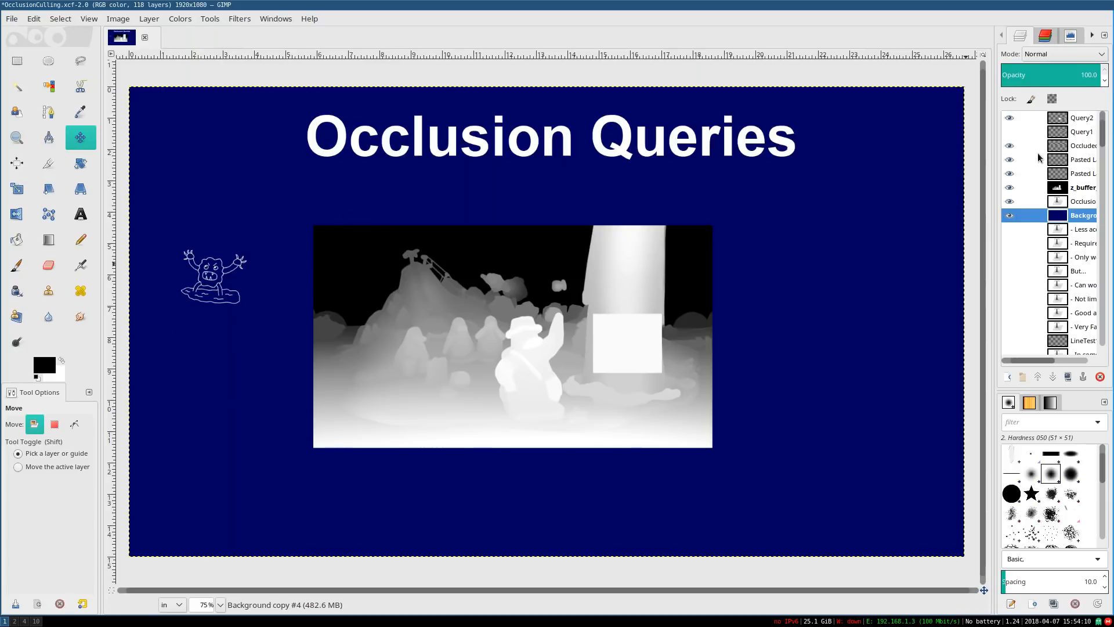
mouse_move(247, 245)
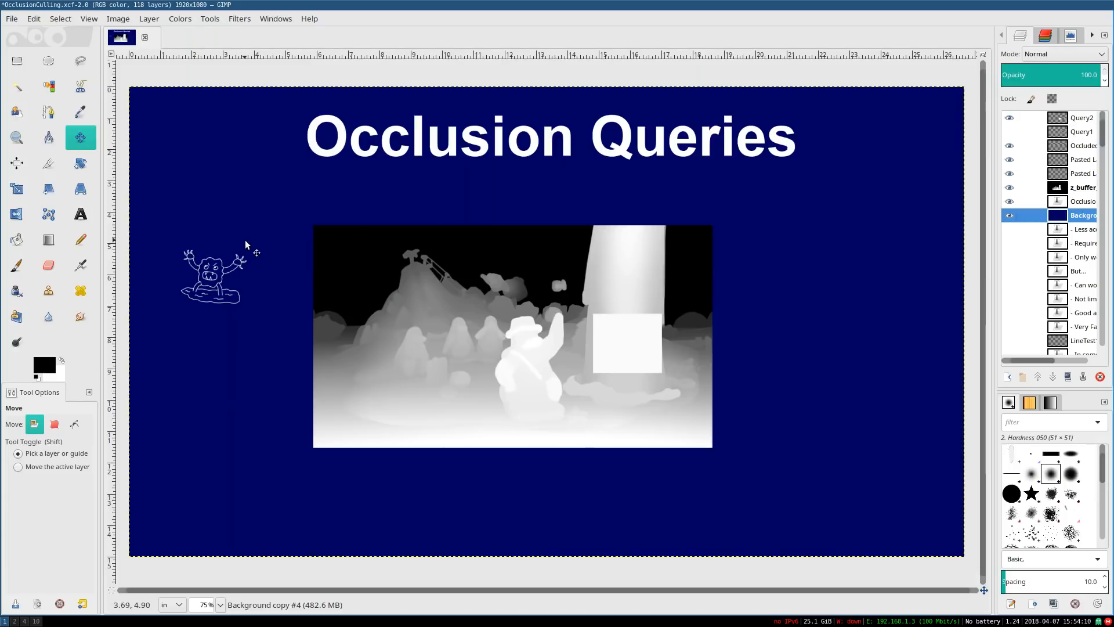
mouse_move(171, 351)
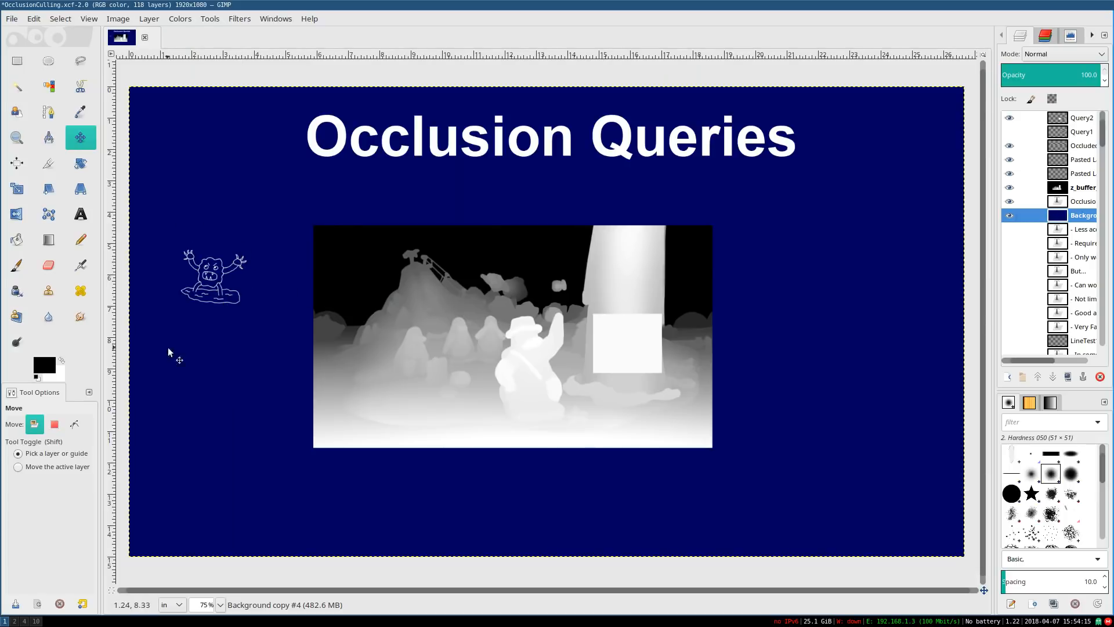
mouse_move(198, 364)
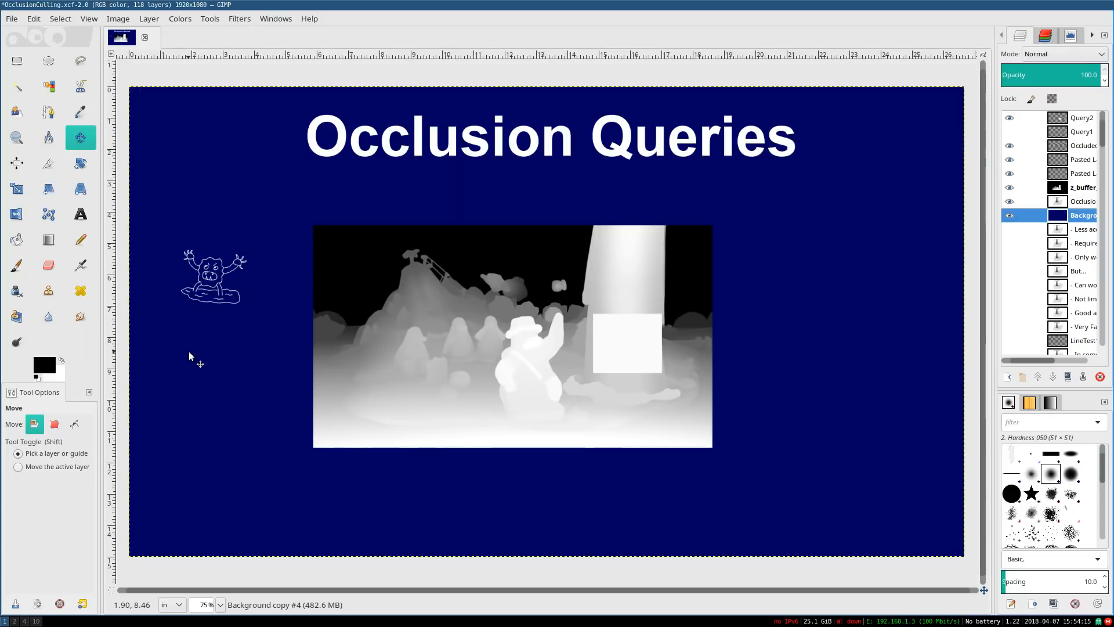
mouse_move(365, 286)
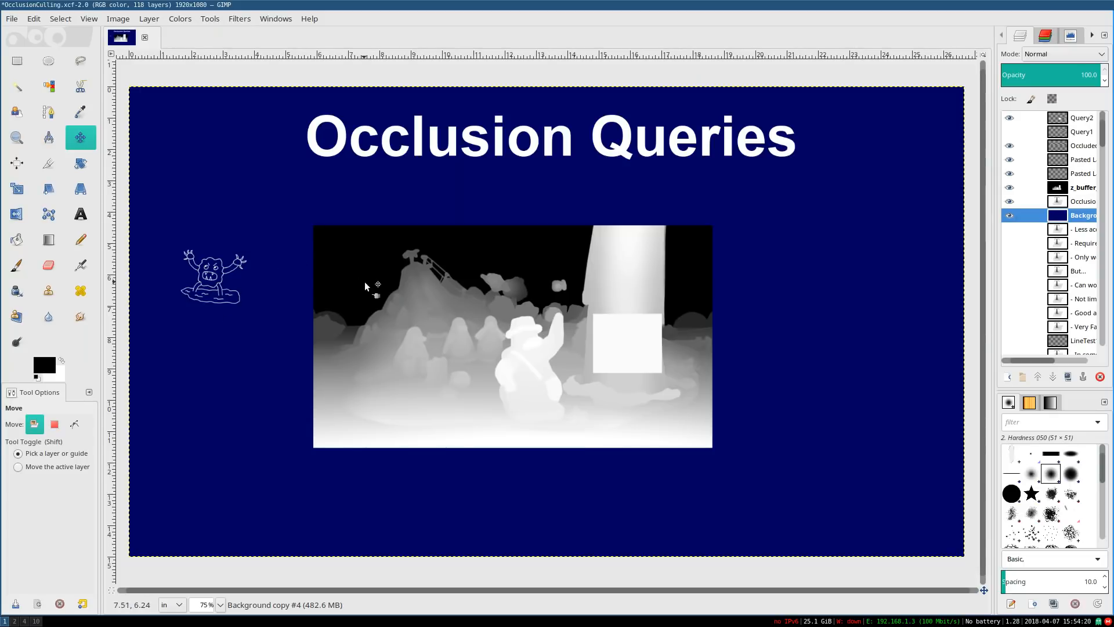
mouse_move(423, 330)
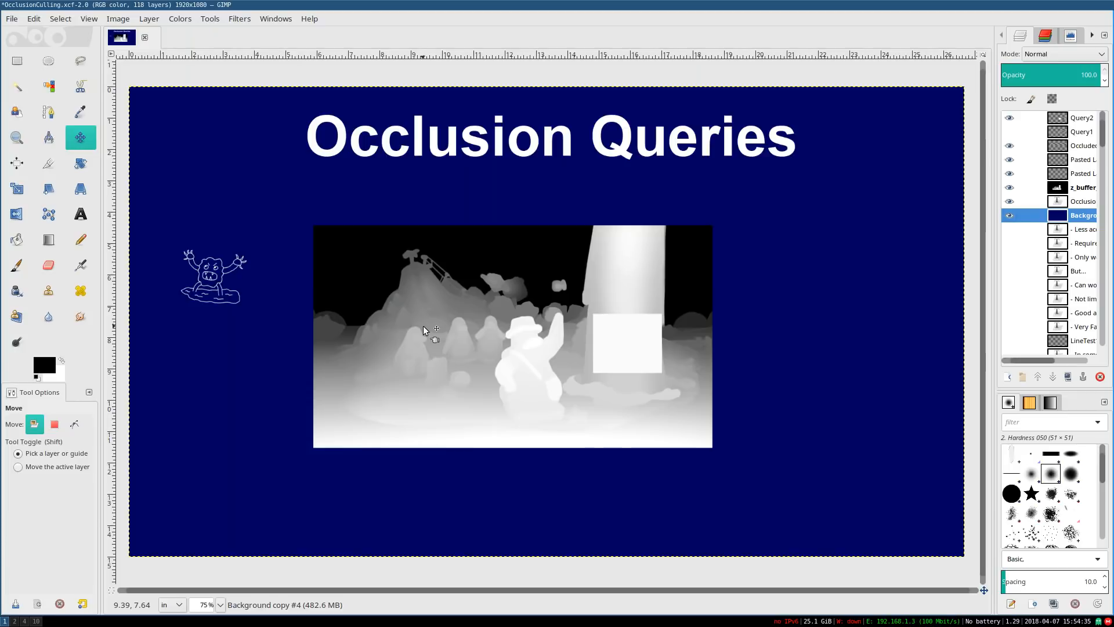
mouse_move(915, 100)
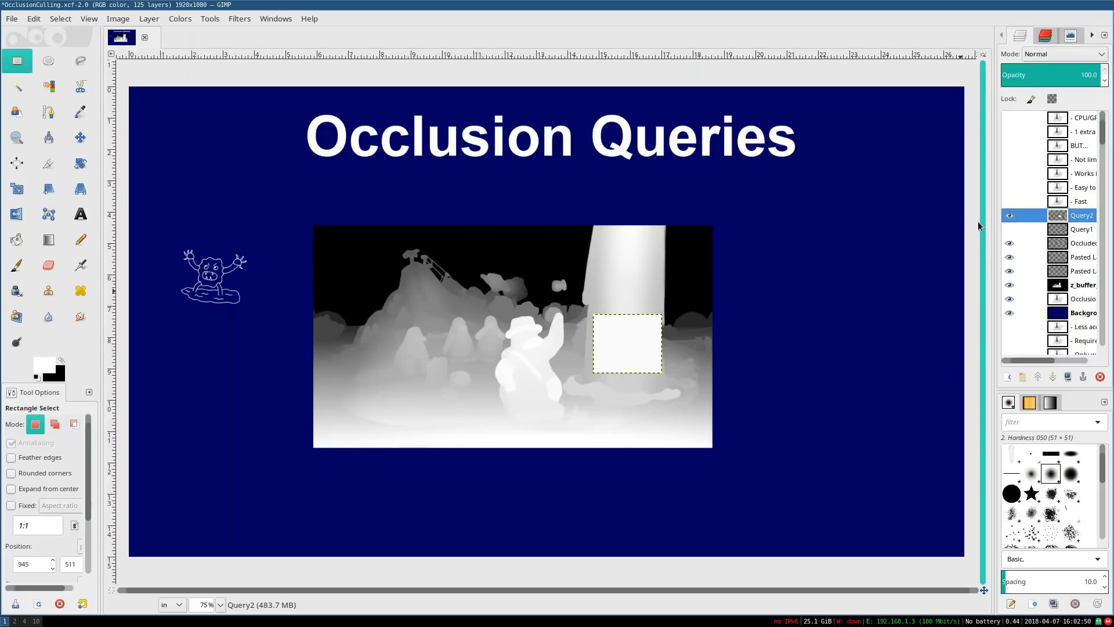
Reveal the Fast, Easy to implement, Works in dynamic scenes, Not limited by scene type and BUT... layers
click(1008, 200)
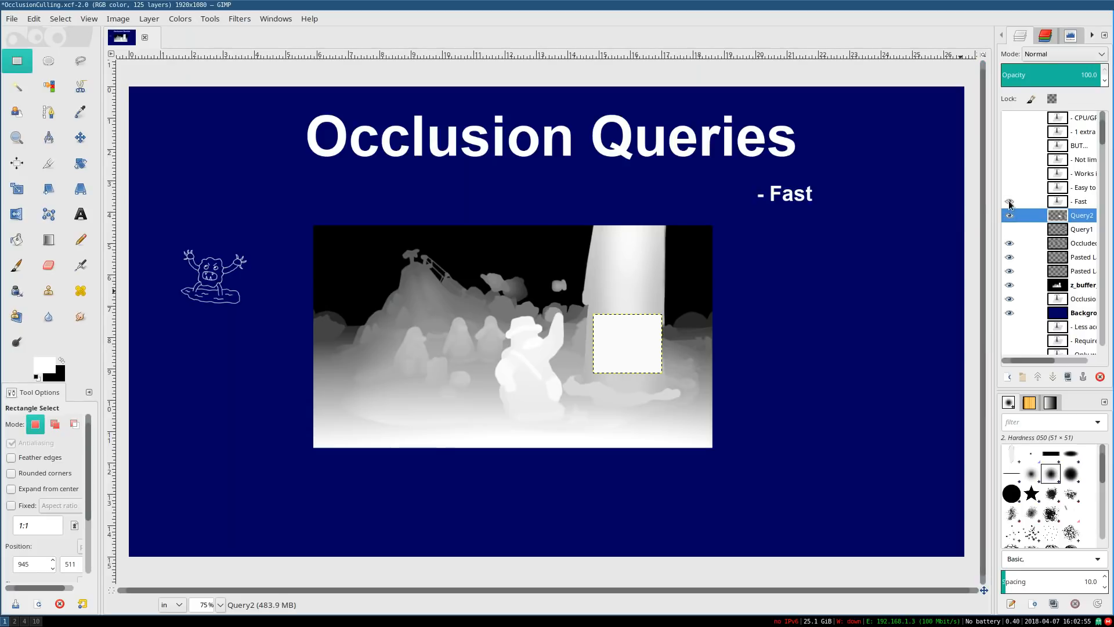
click(1008, 214)
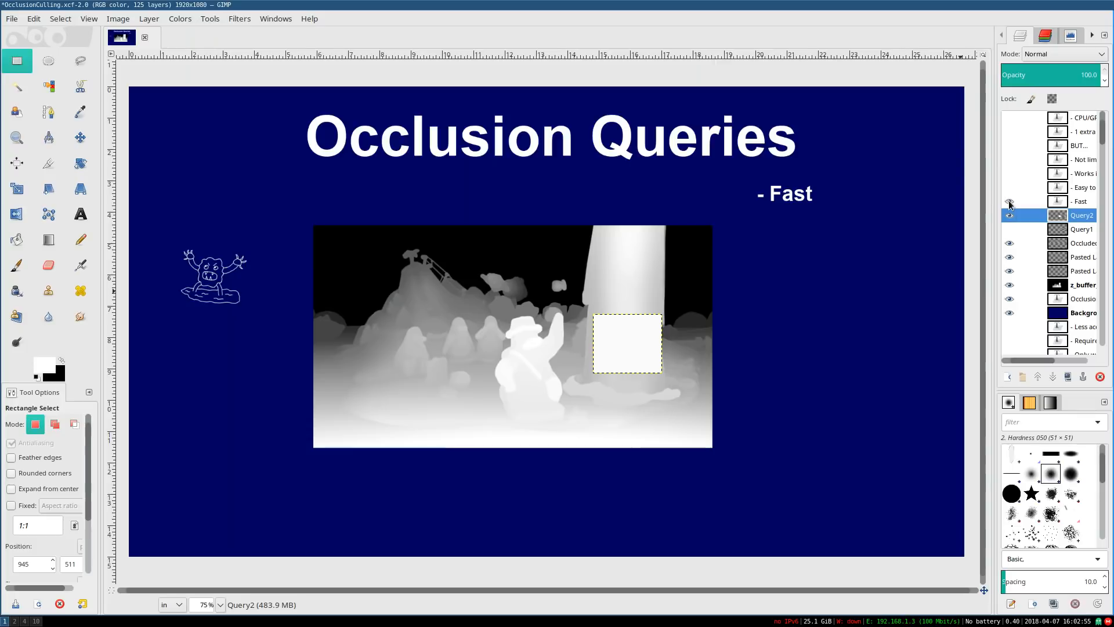
click(1008, 215)
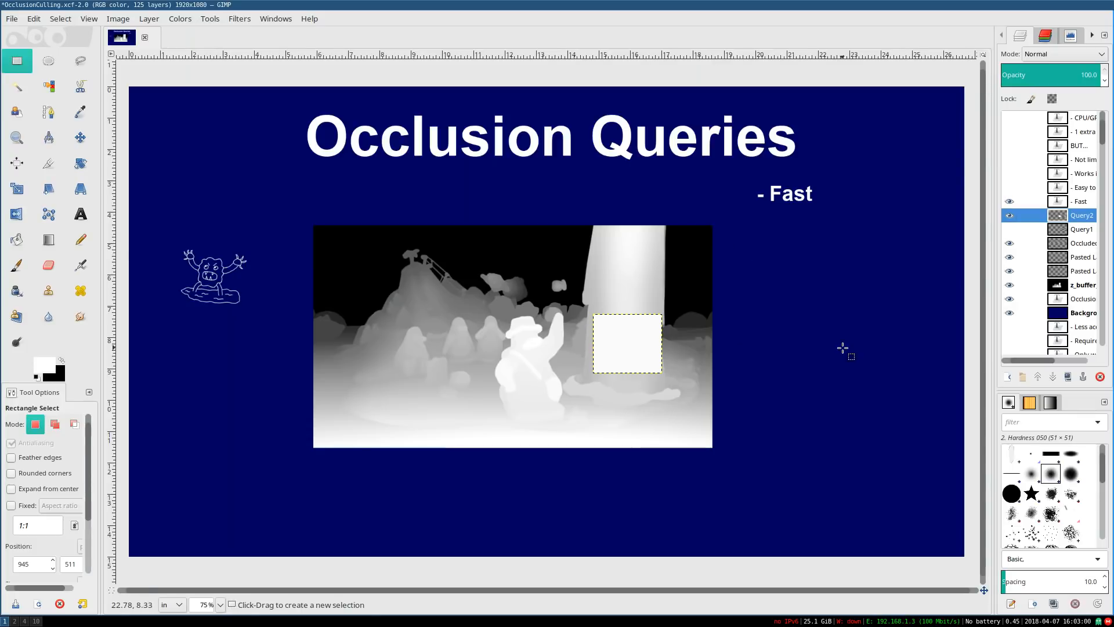
click(1009, 186)
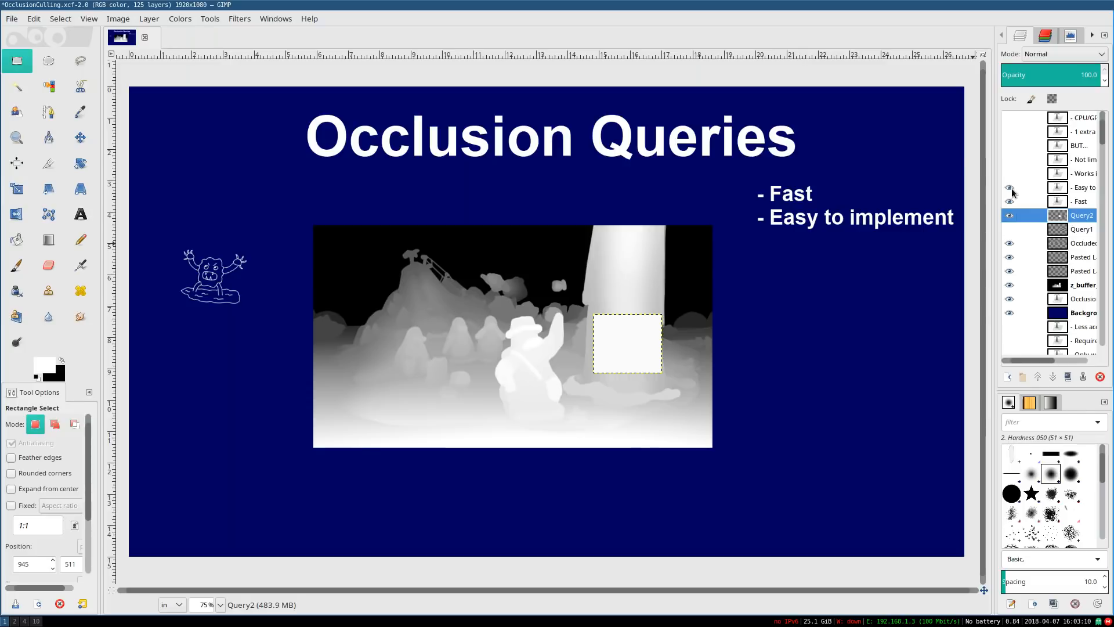
click(1008, 173)
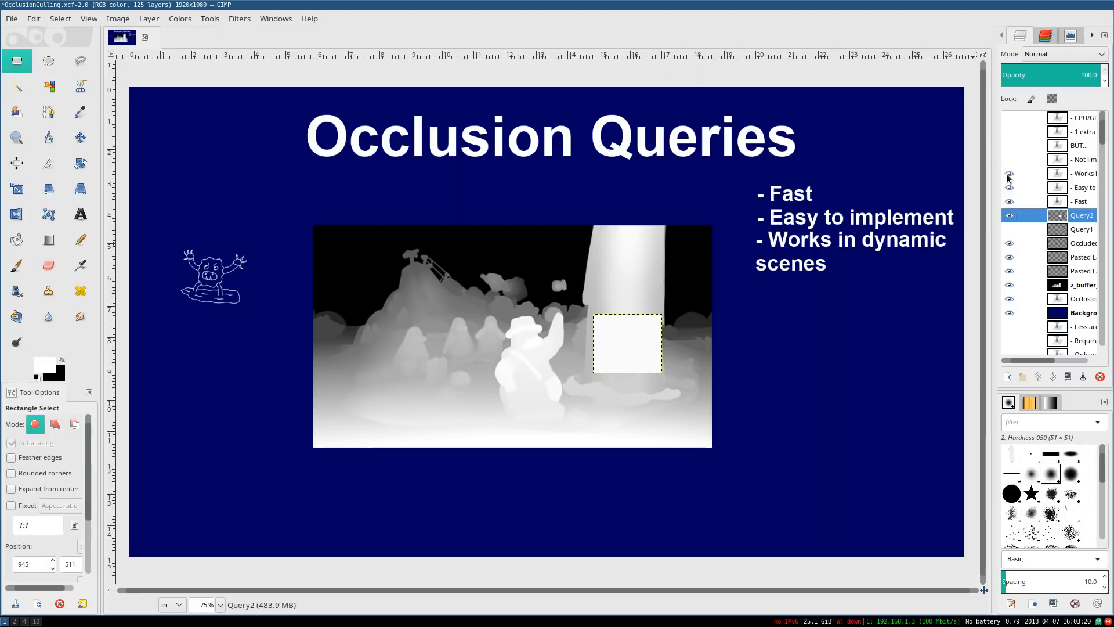
click(1007, 175)
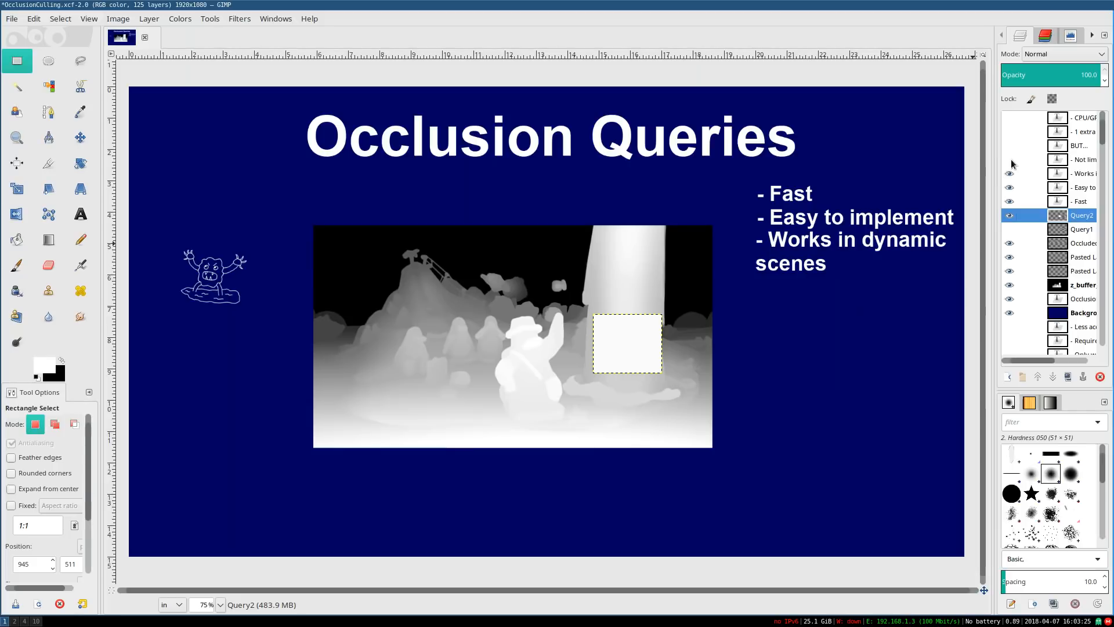
click(1008, 159)
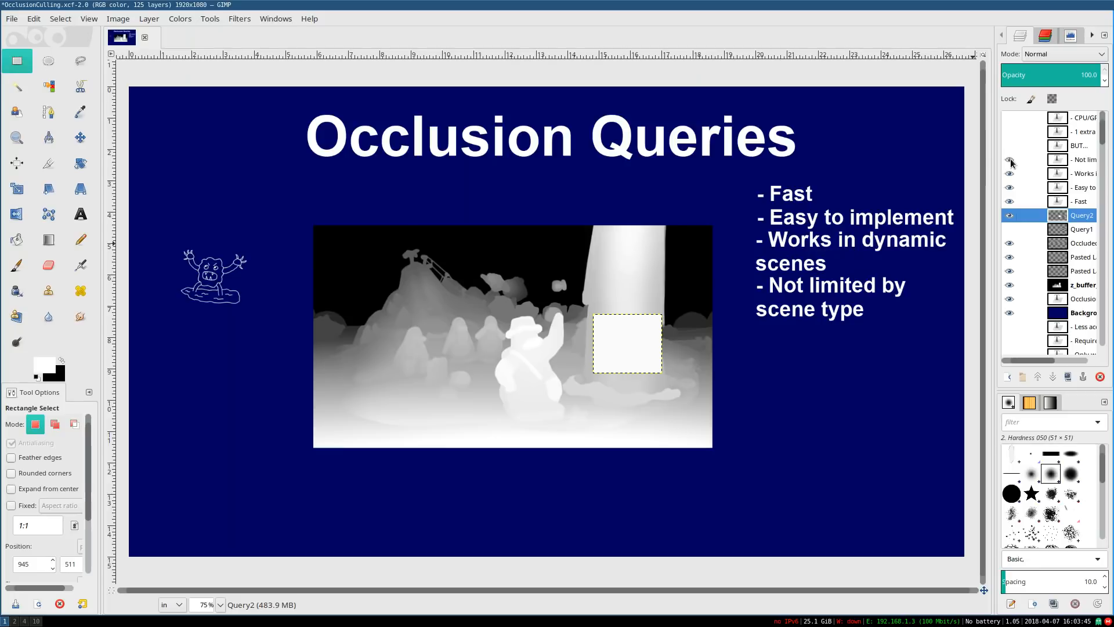
click(1008, 159)
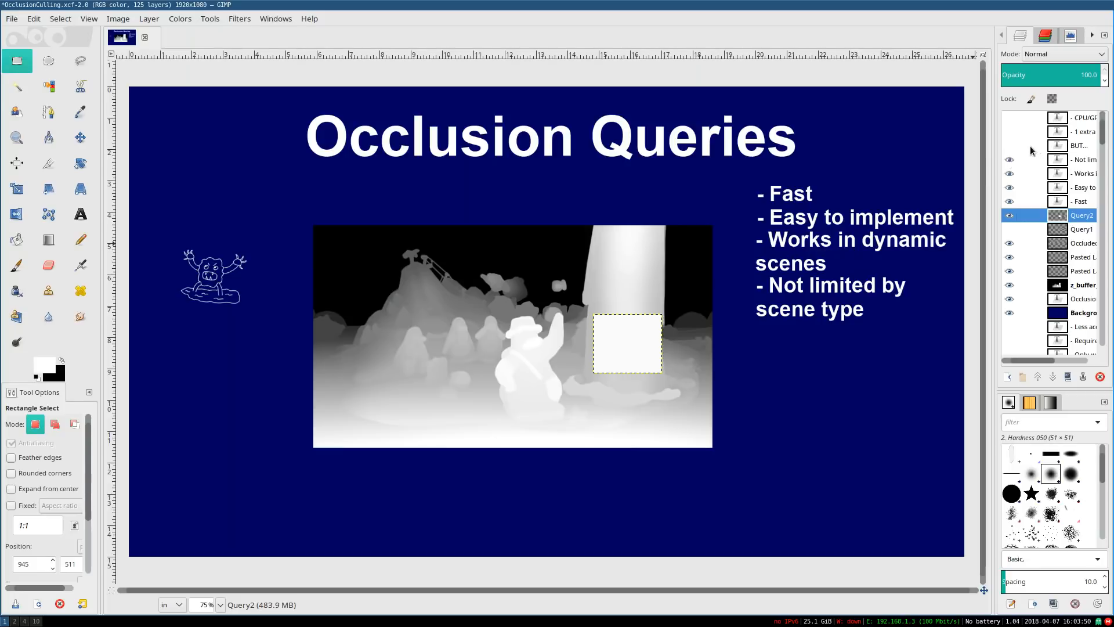
click(1007, 146)
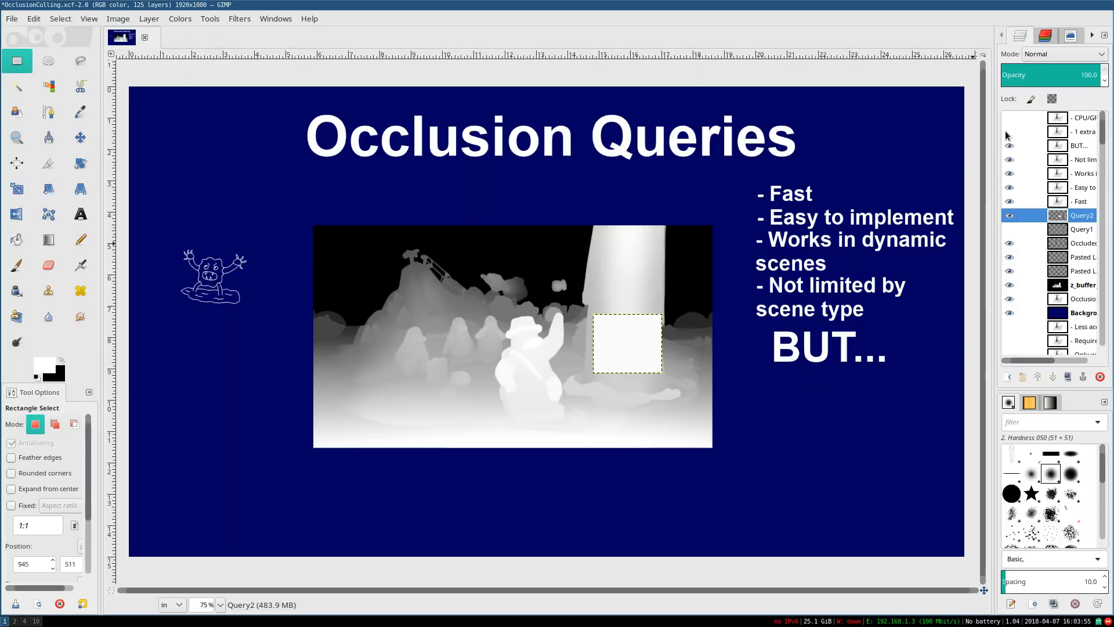
Reveal the '1 extra draw call per query' drawback layer
click(1008, 132)
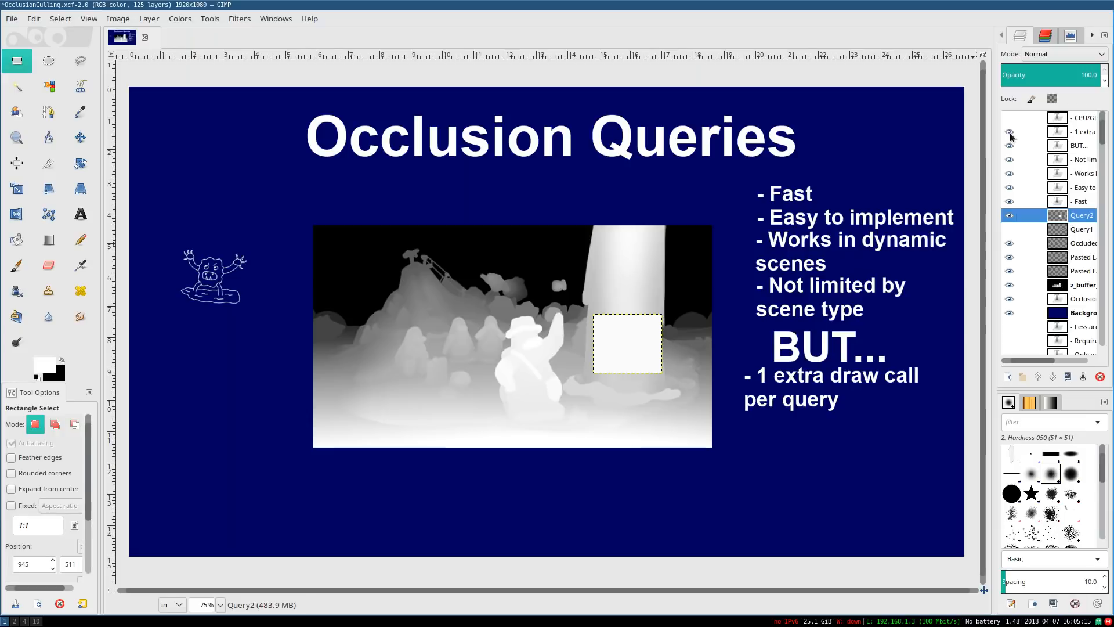
Reveal the 'CPU/GPU SYNC' drawback layer and switch to the Move tool
click(1008, 117)
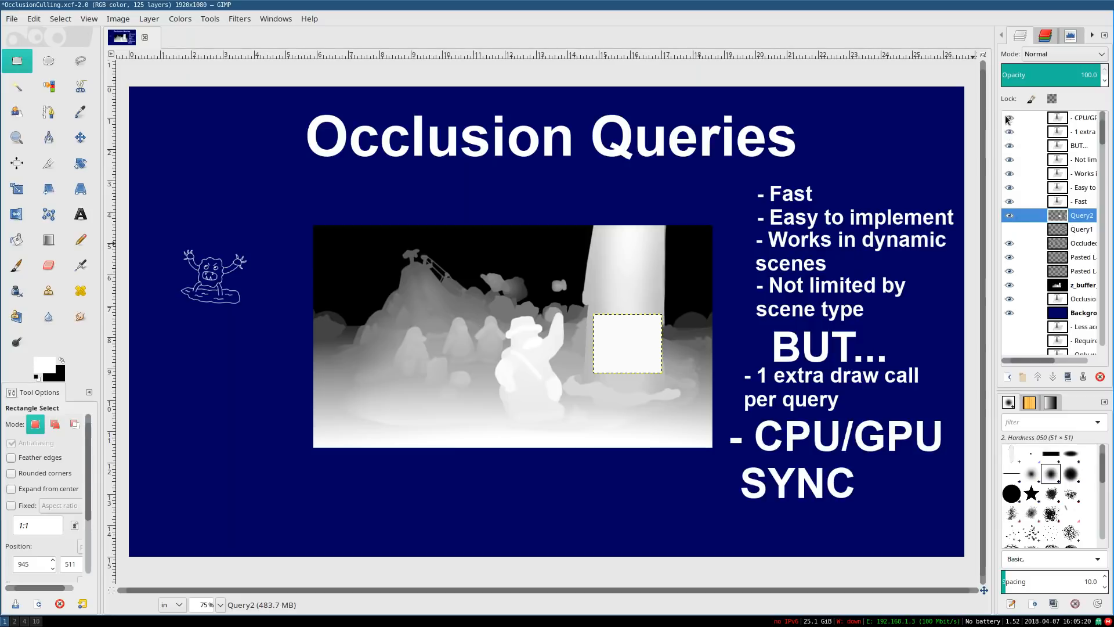
click(80, 137)
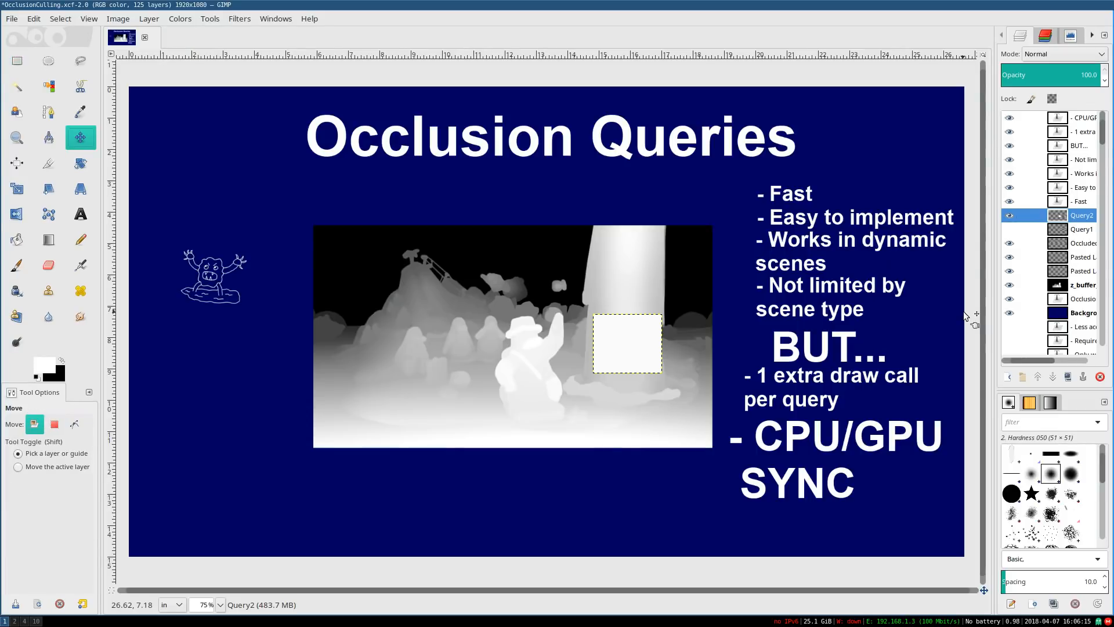